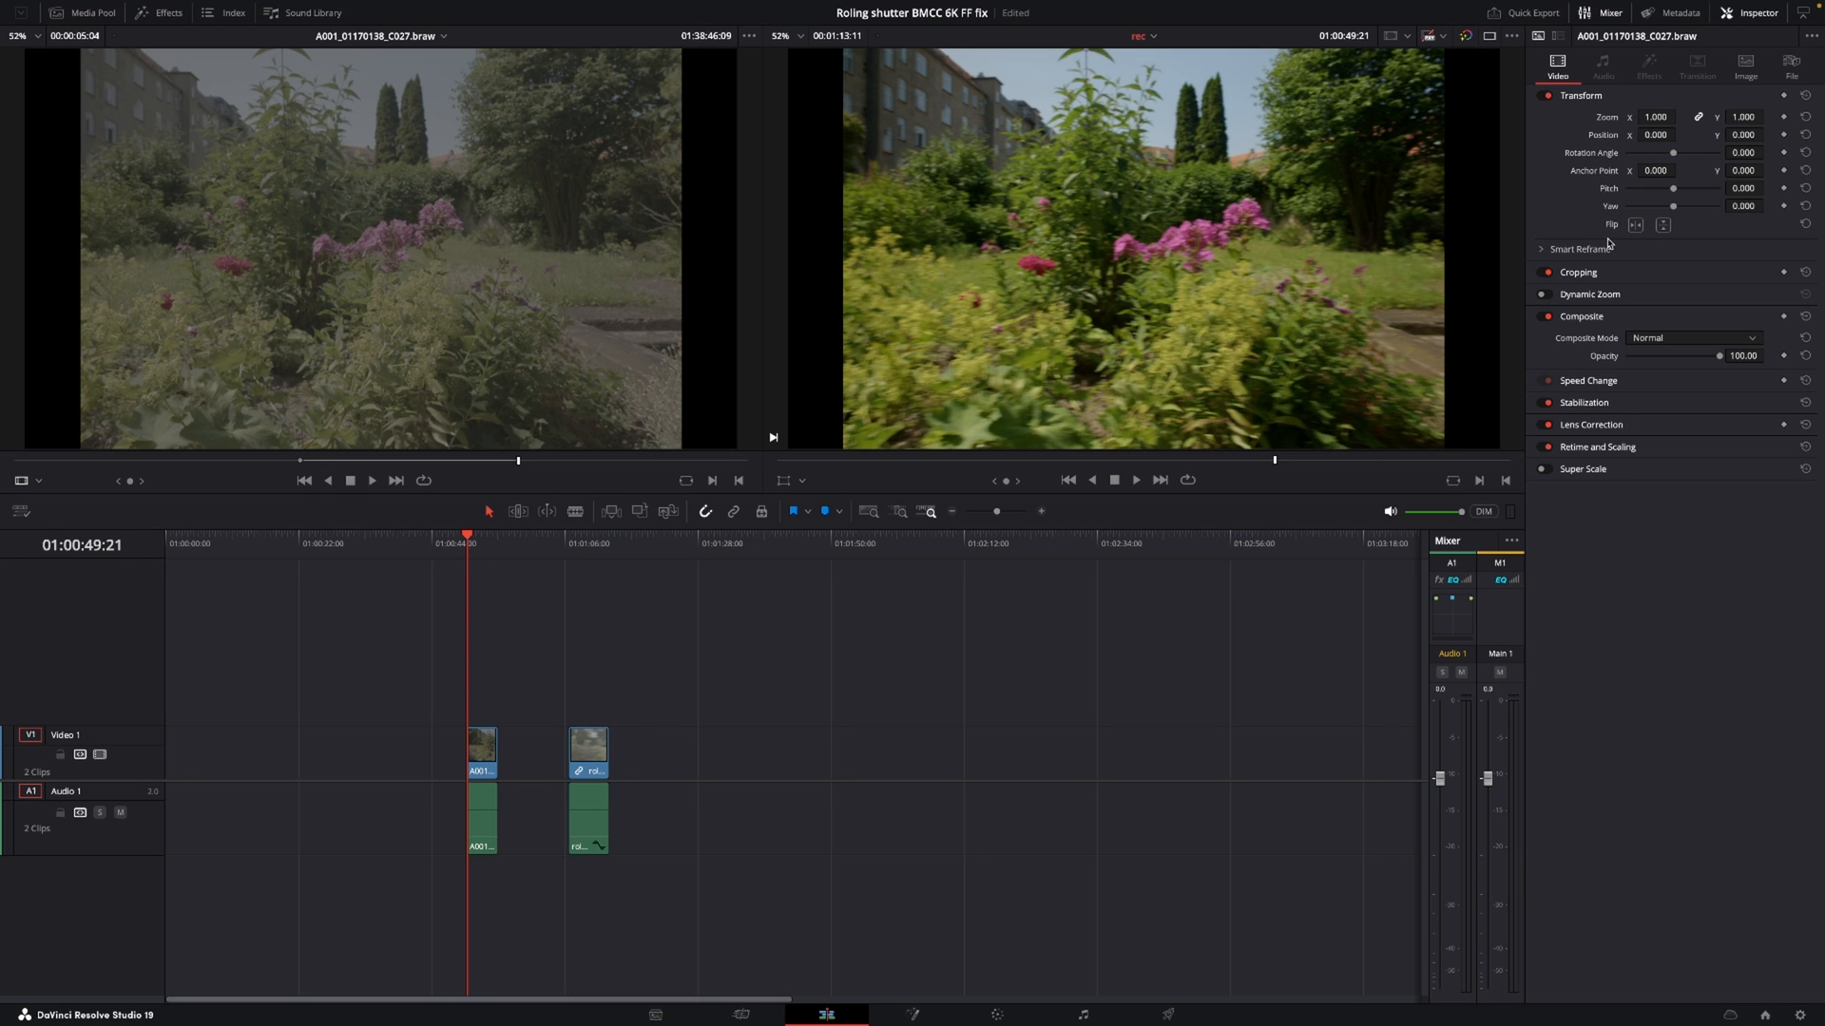
mouse_move(1764, 38)
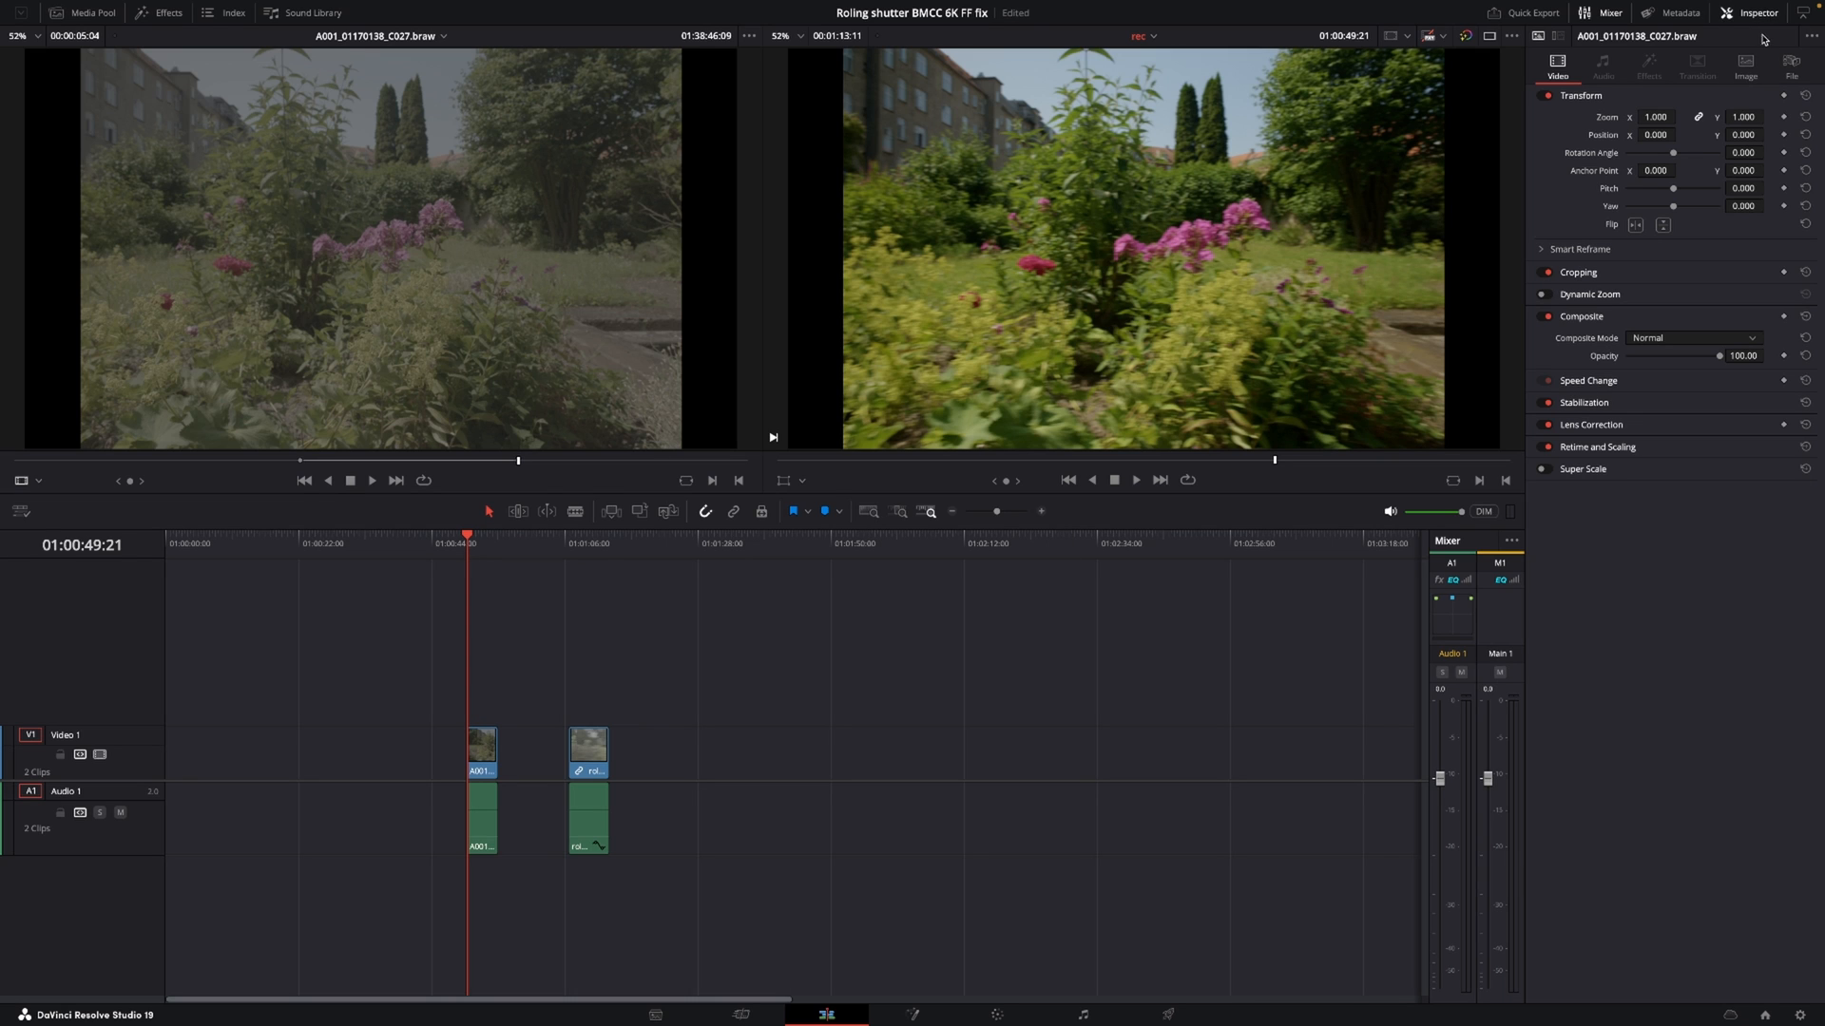
mouse_move(1496, 355)
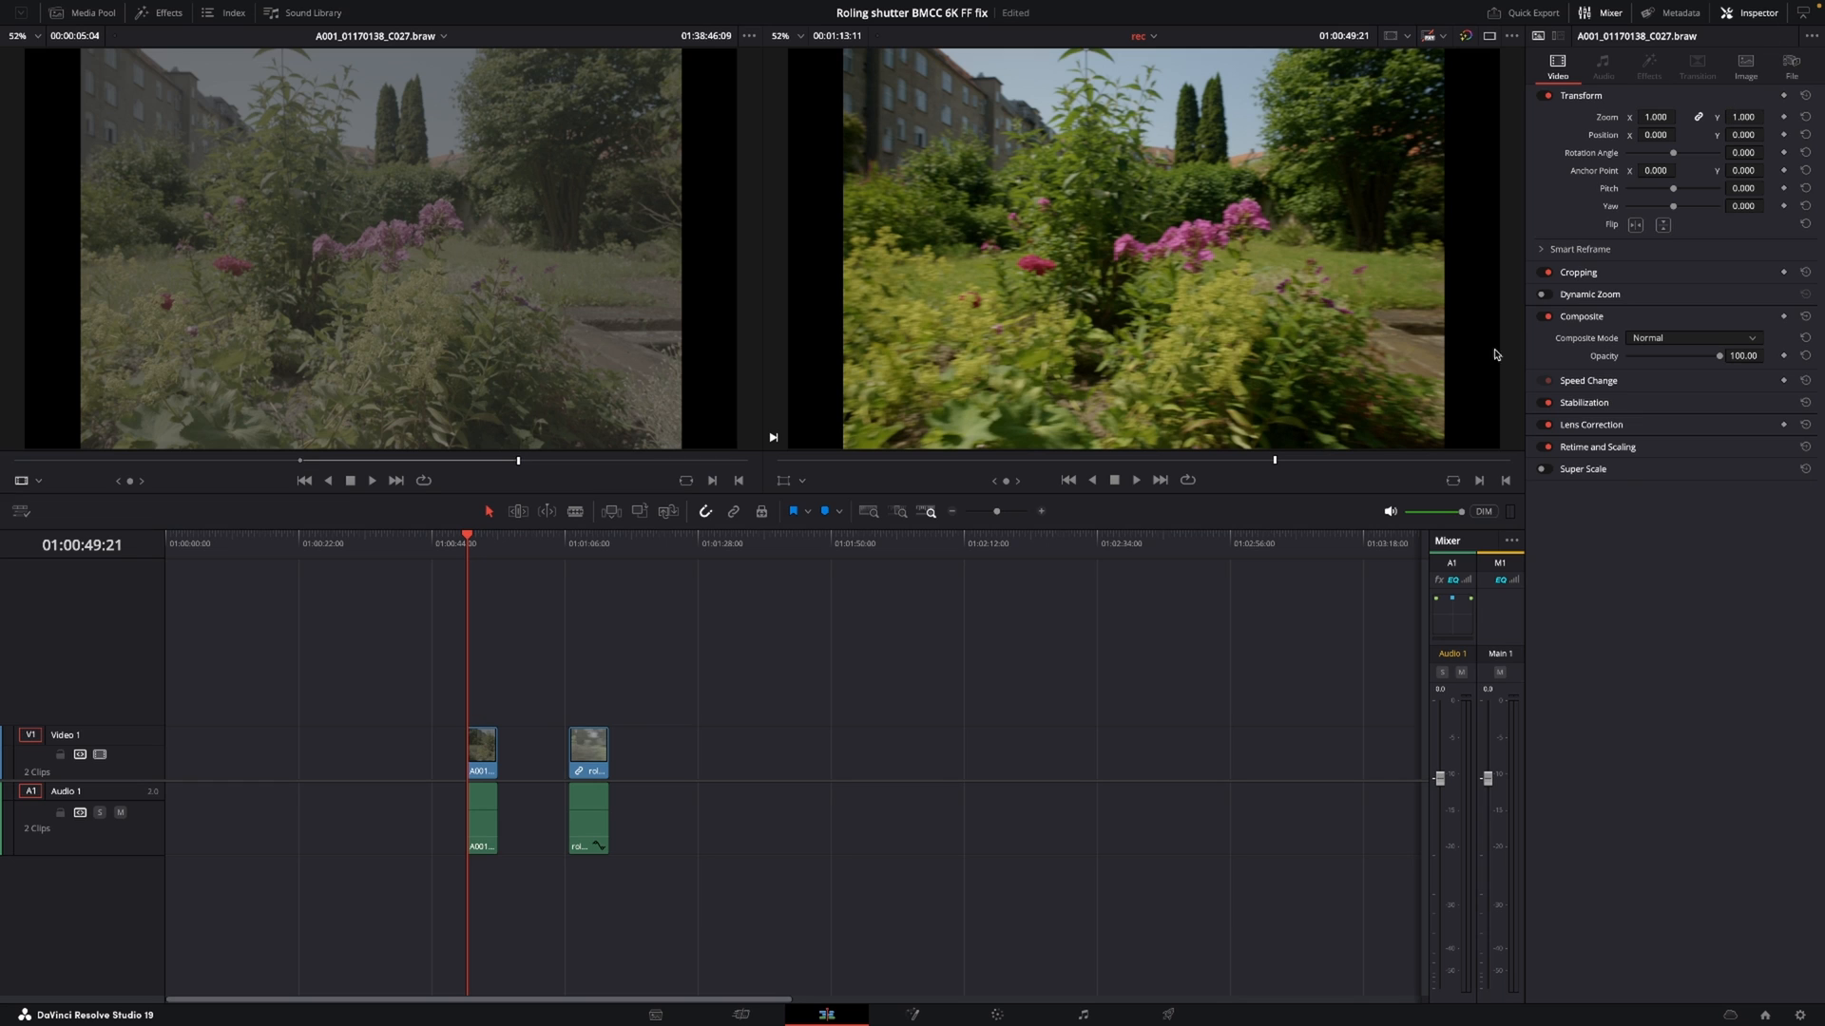
mouse_move(1317, 447)
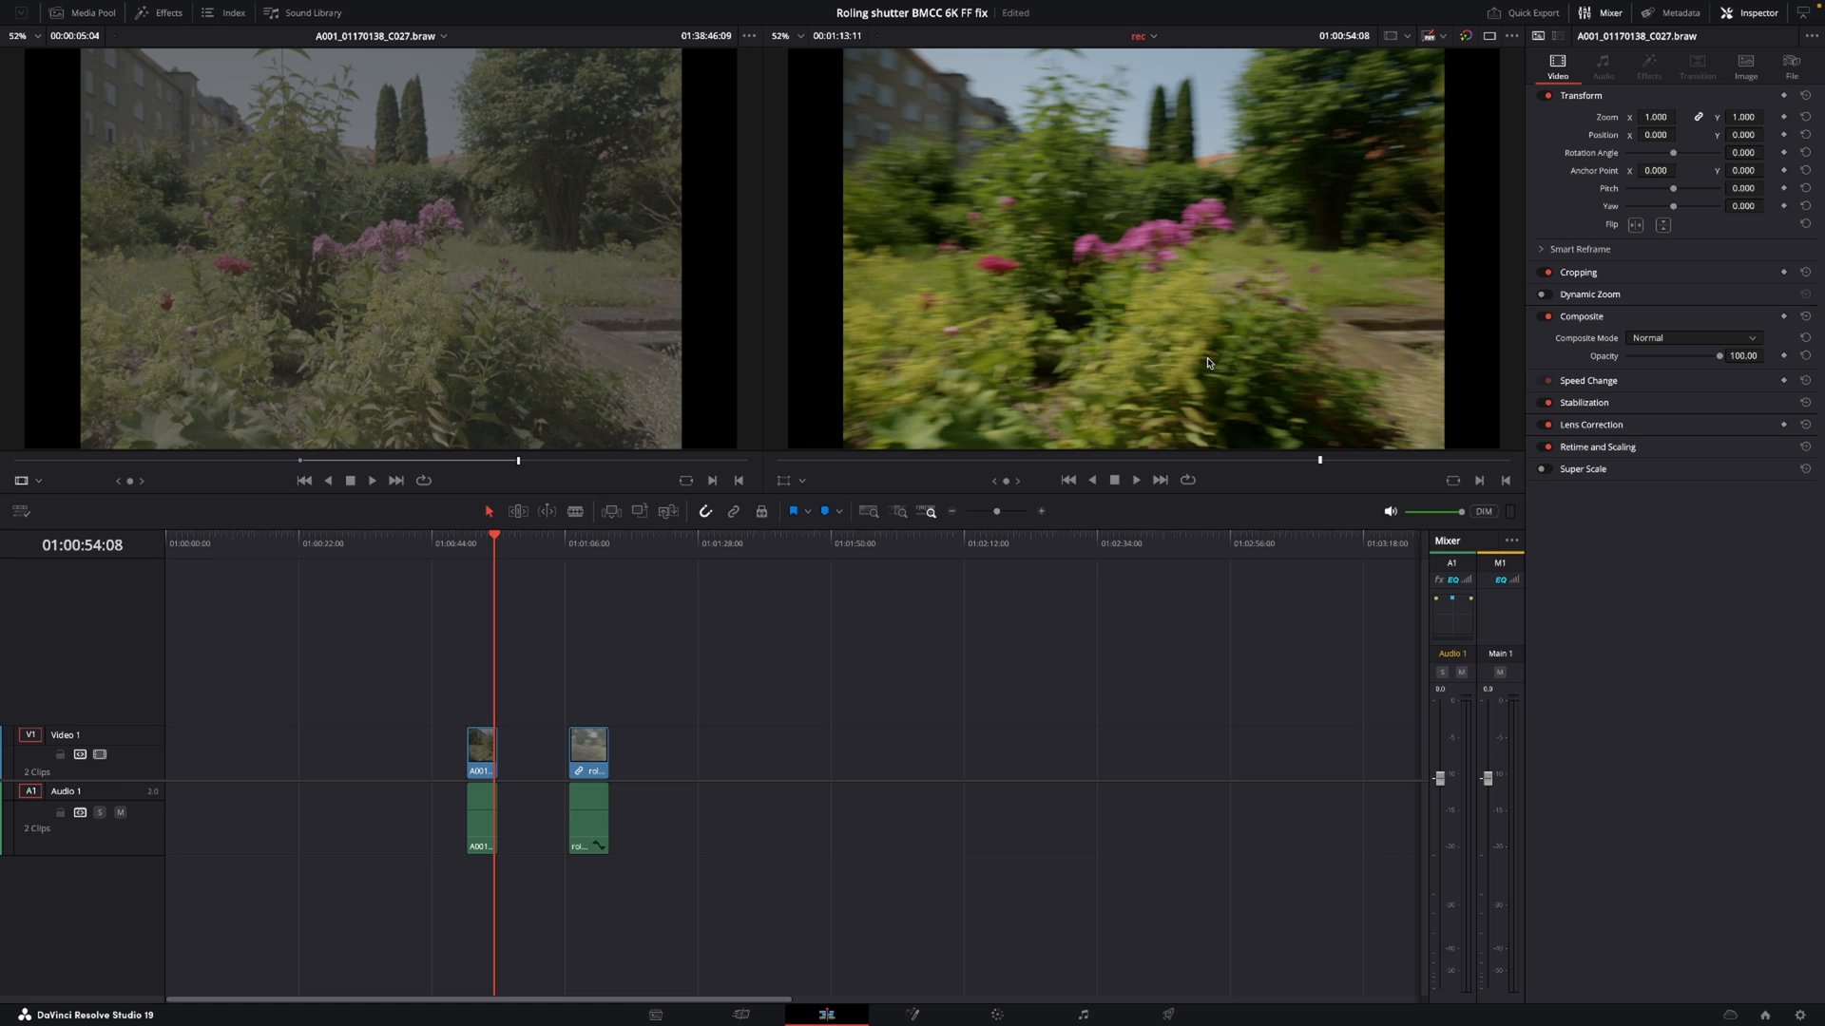
mouse_move(852, 296)
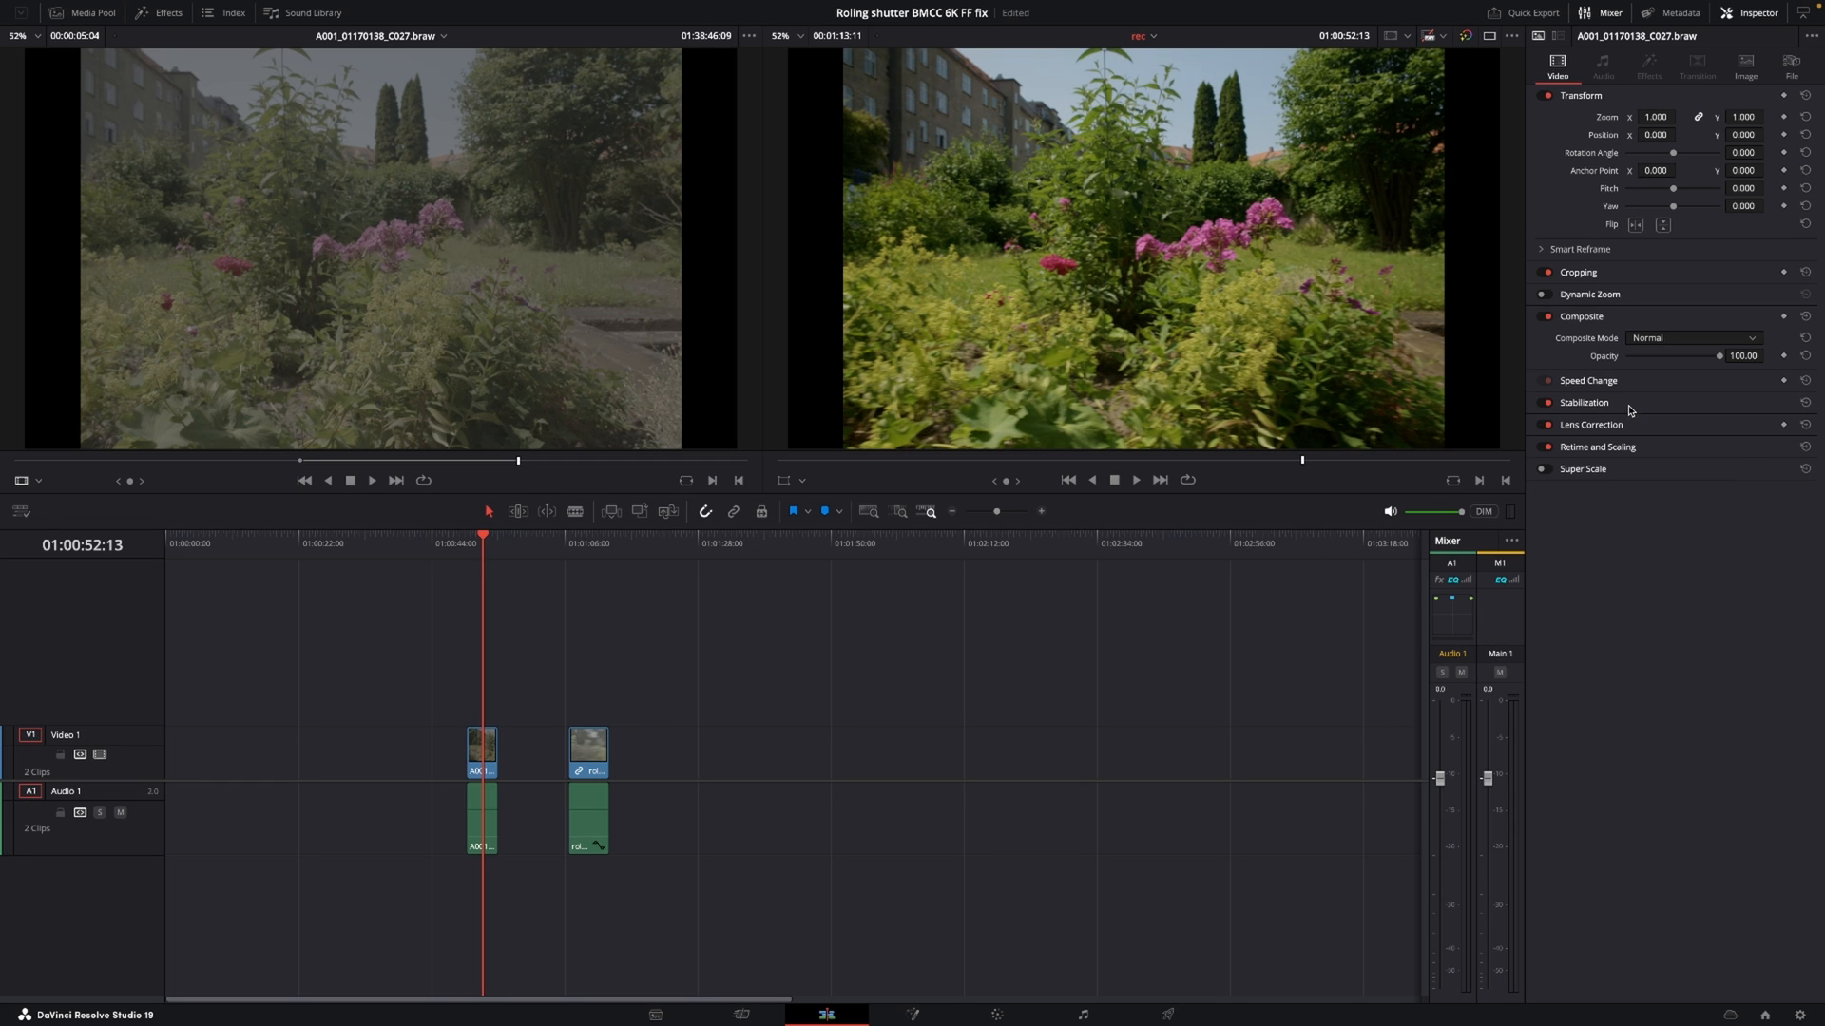
- Set the garden clip's Stabilization mode to Camera Gyro in the Inspector
left_click(1583, 401)
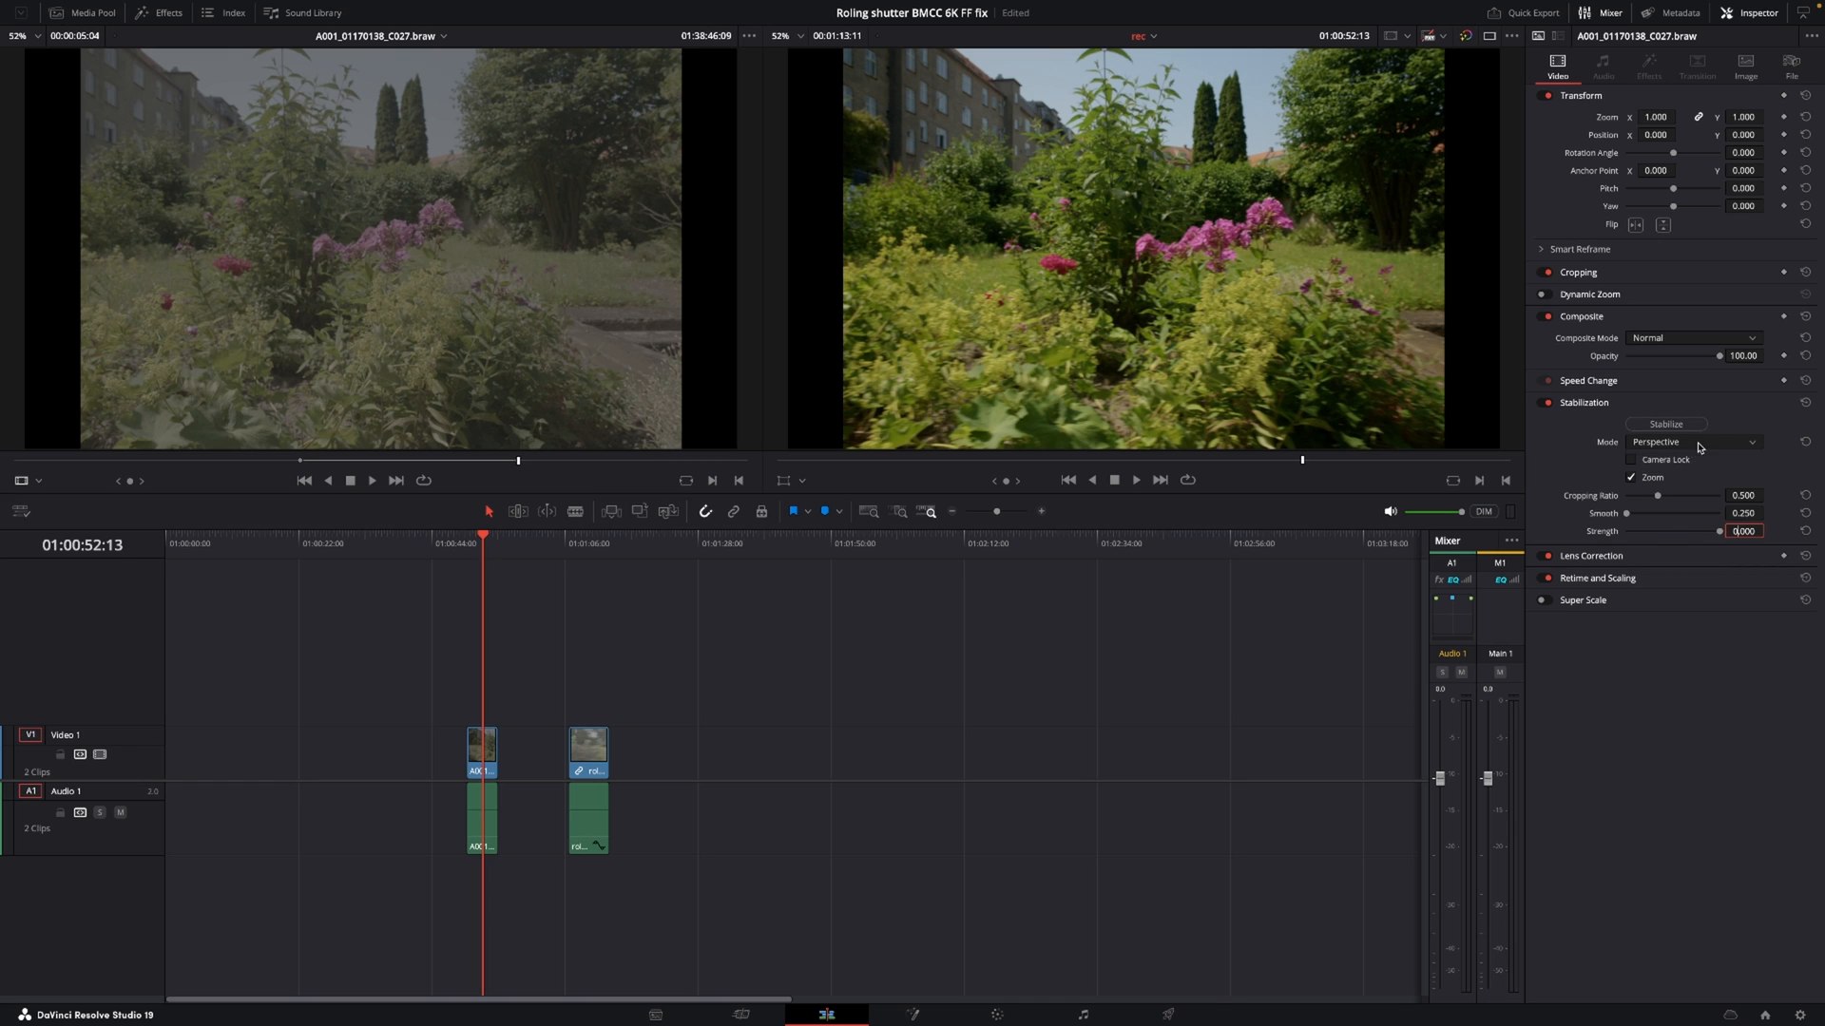
left_click(1694, 441)
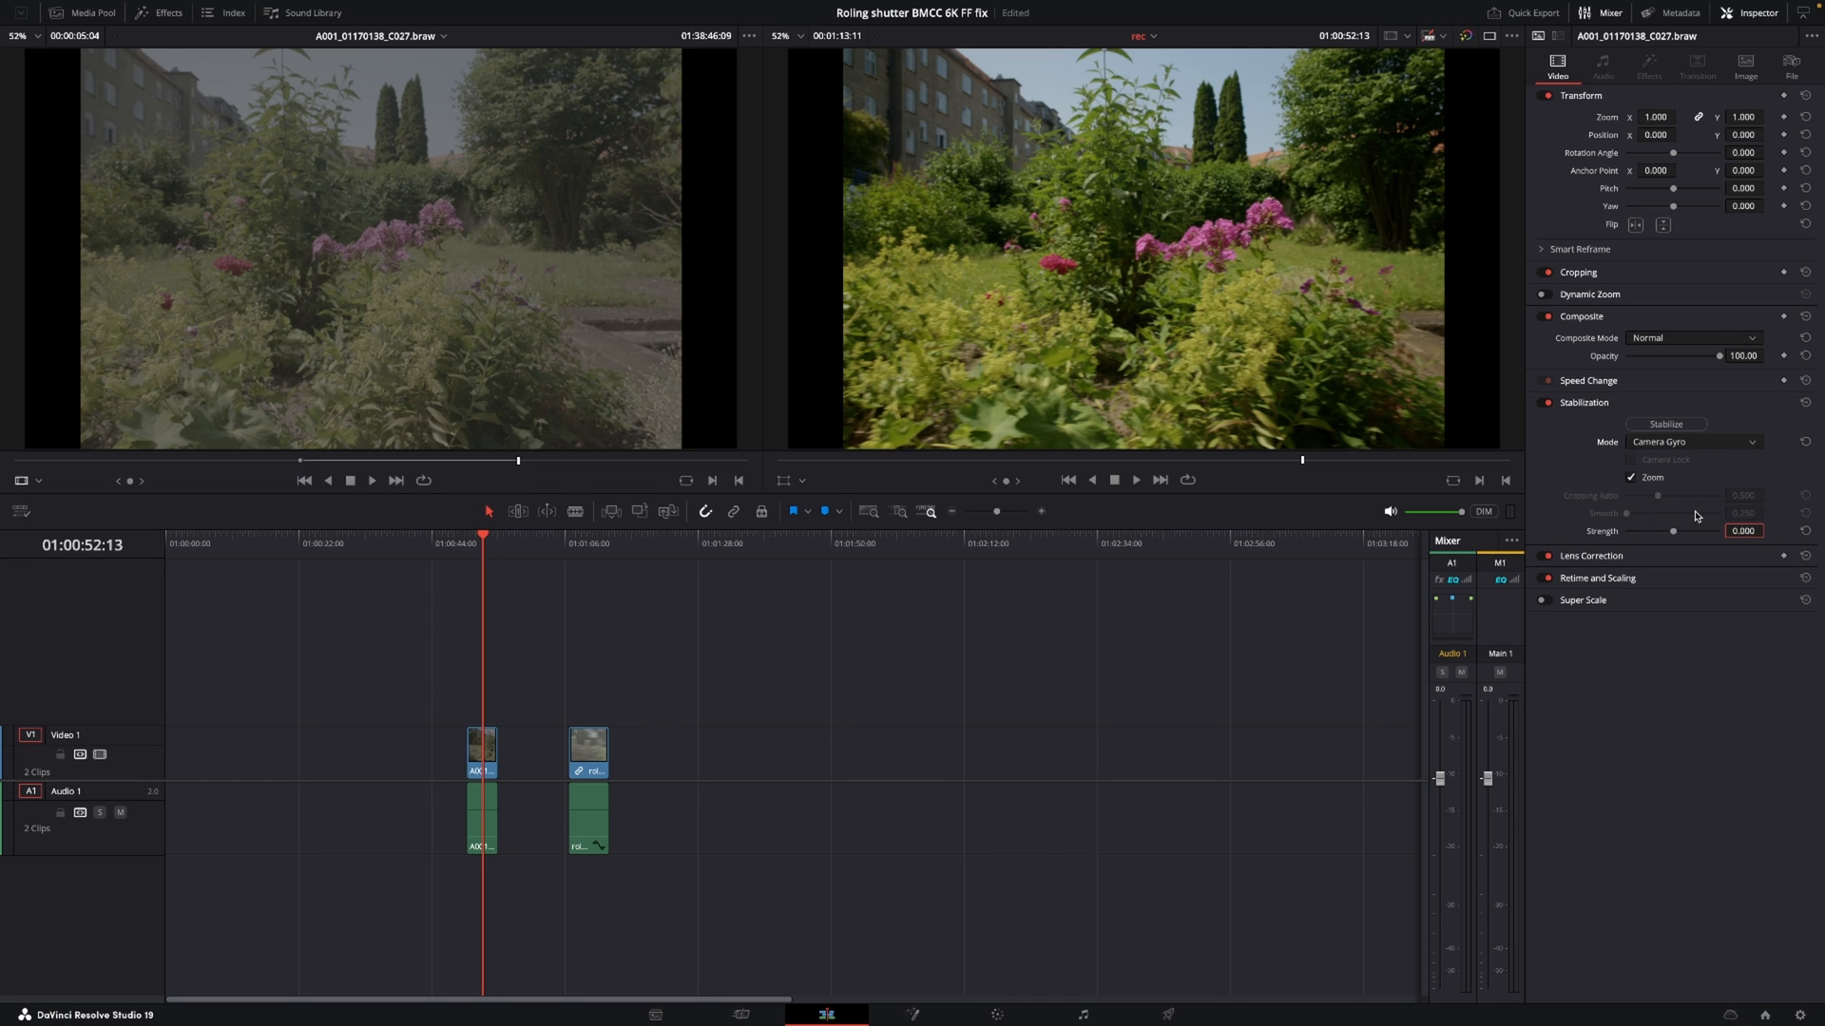
mouse_move(1760, 454)
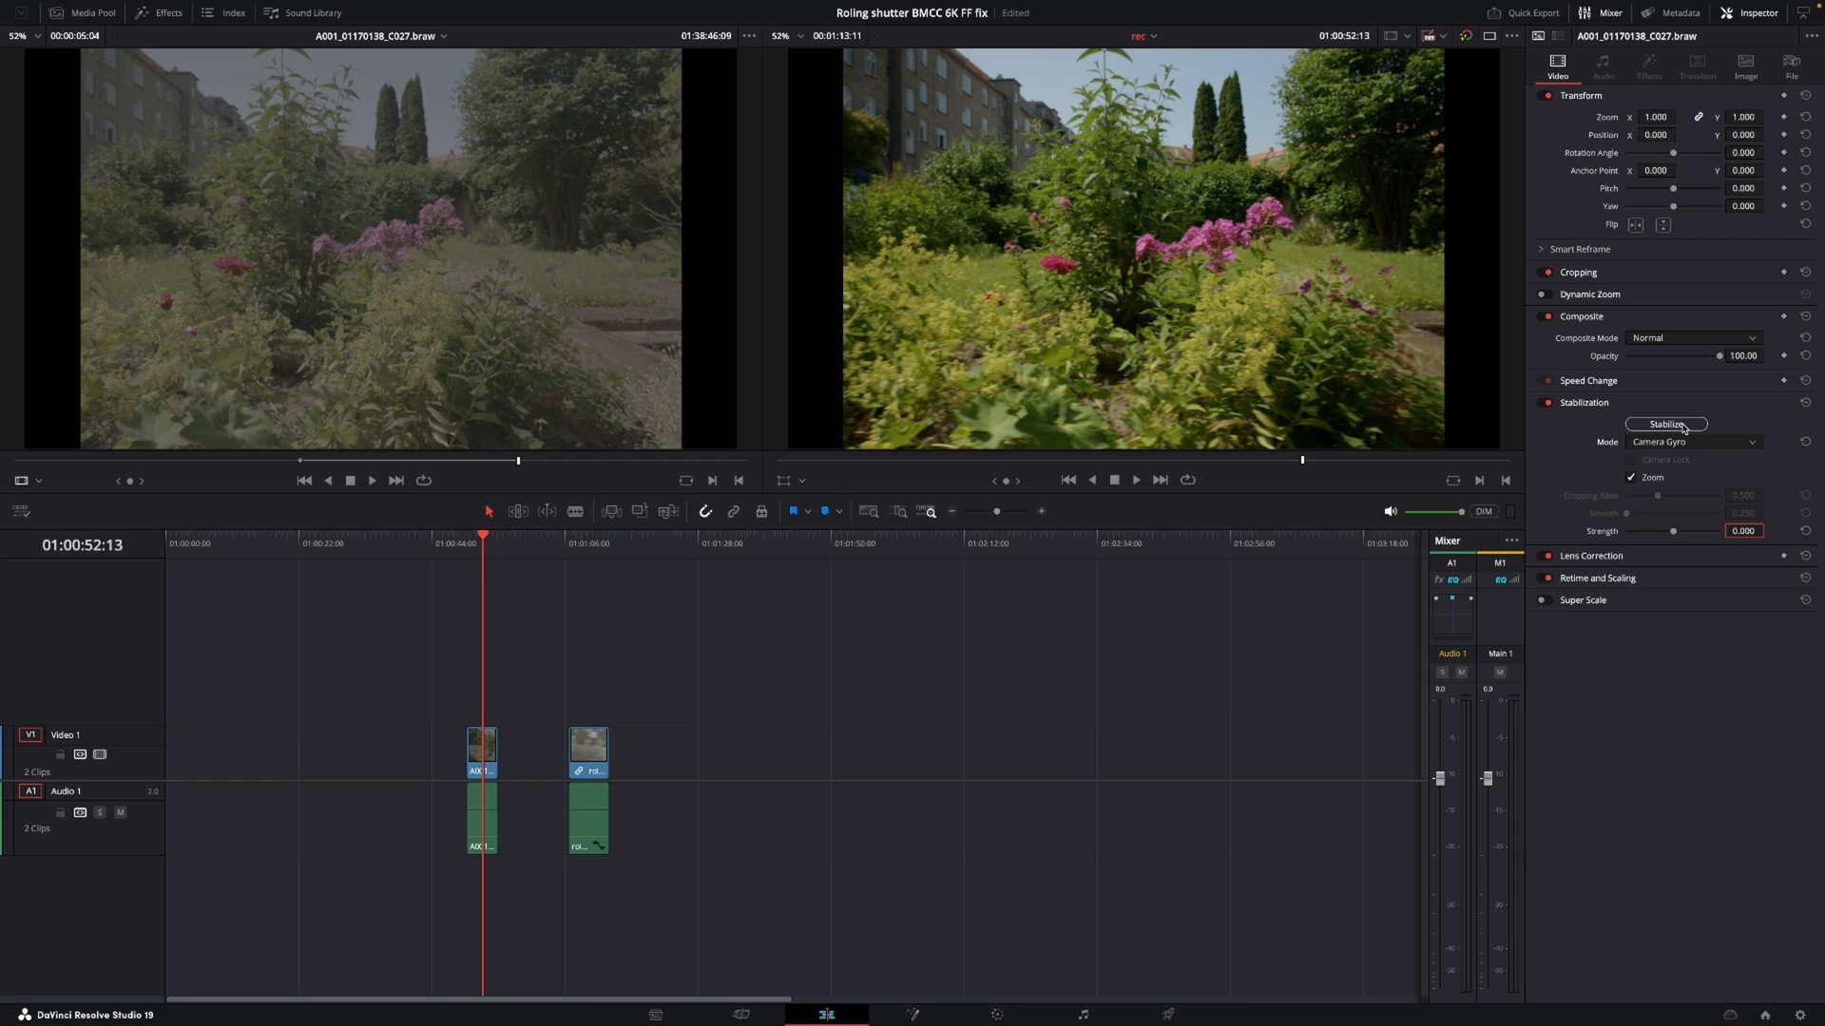
- Run the gyro Stabilize analysis on the garden clip and toggle it to compare before and after
left_click(1665, 424)
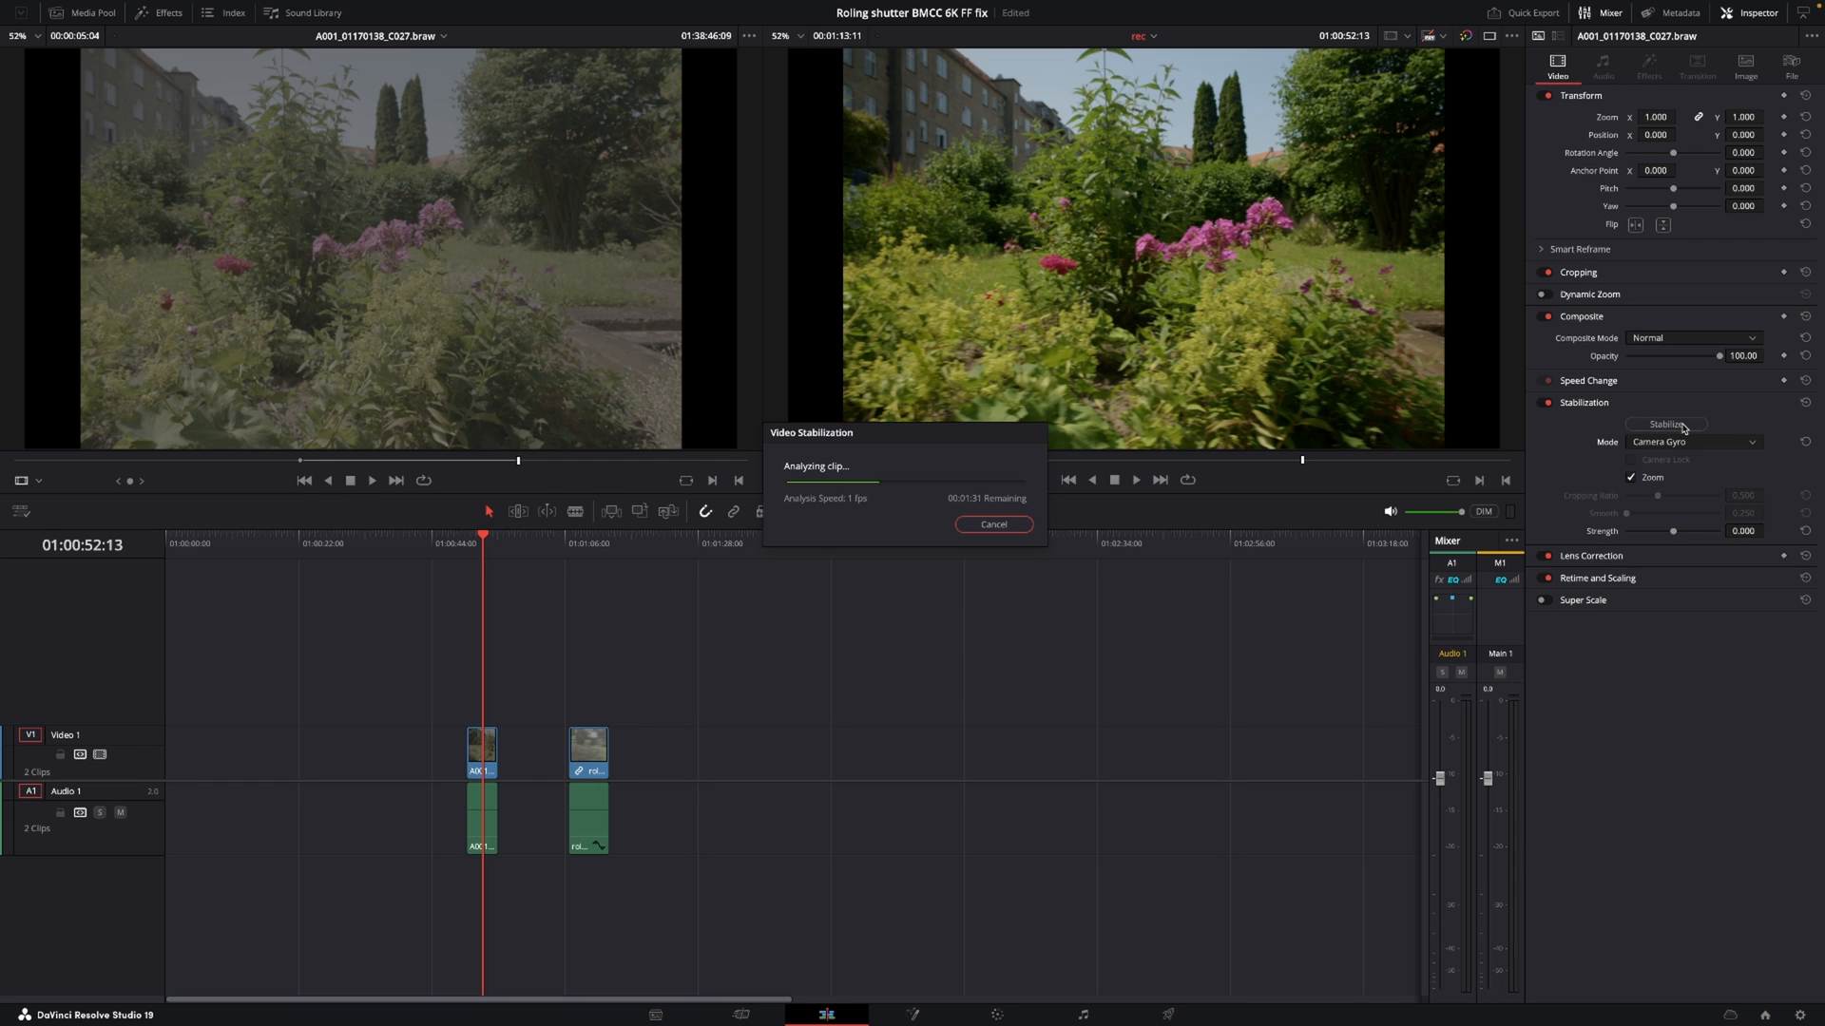
left_click(992, 525)
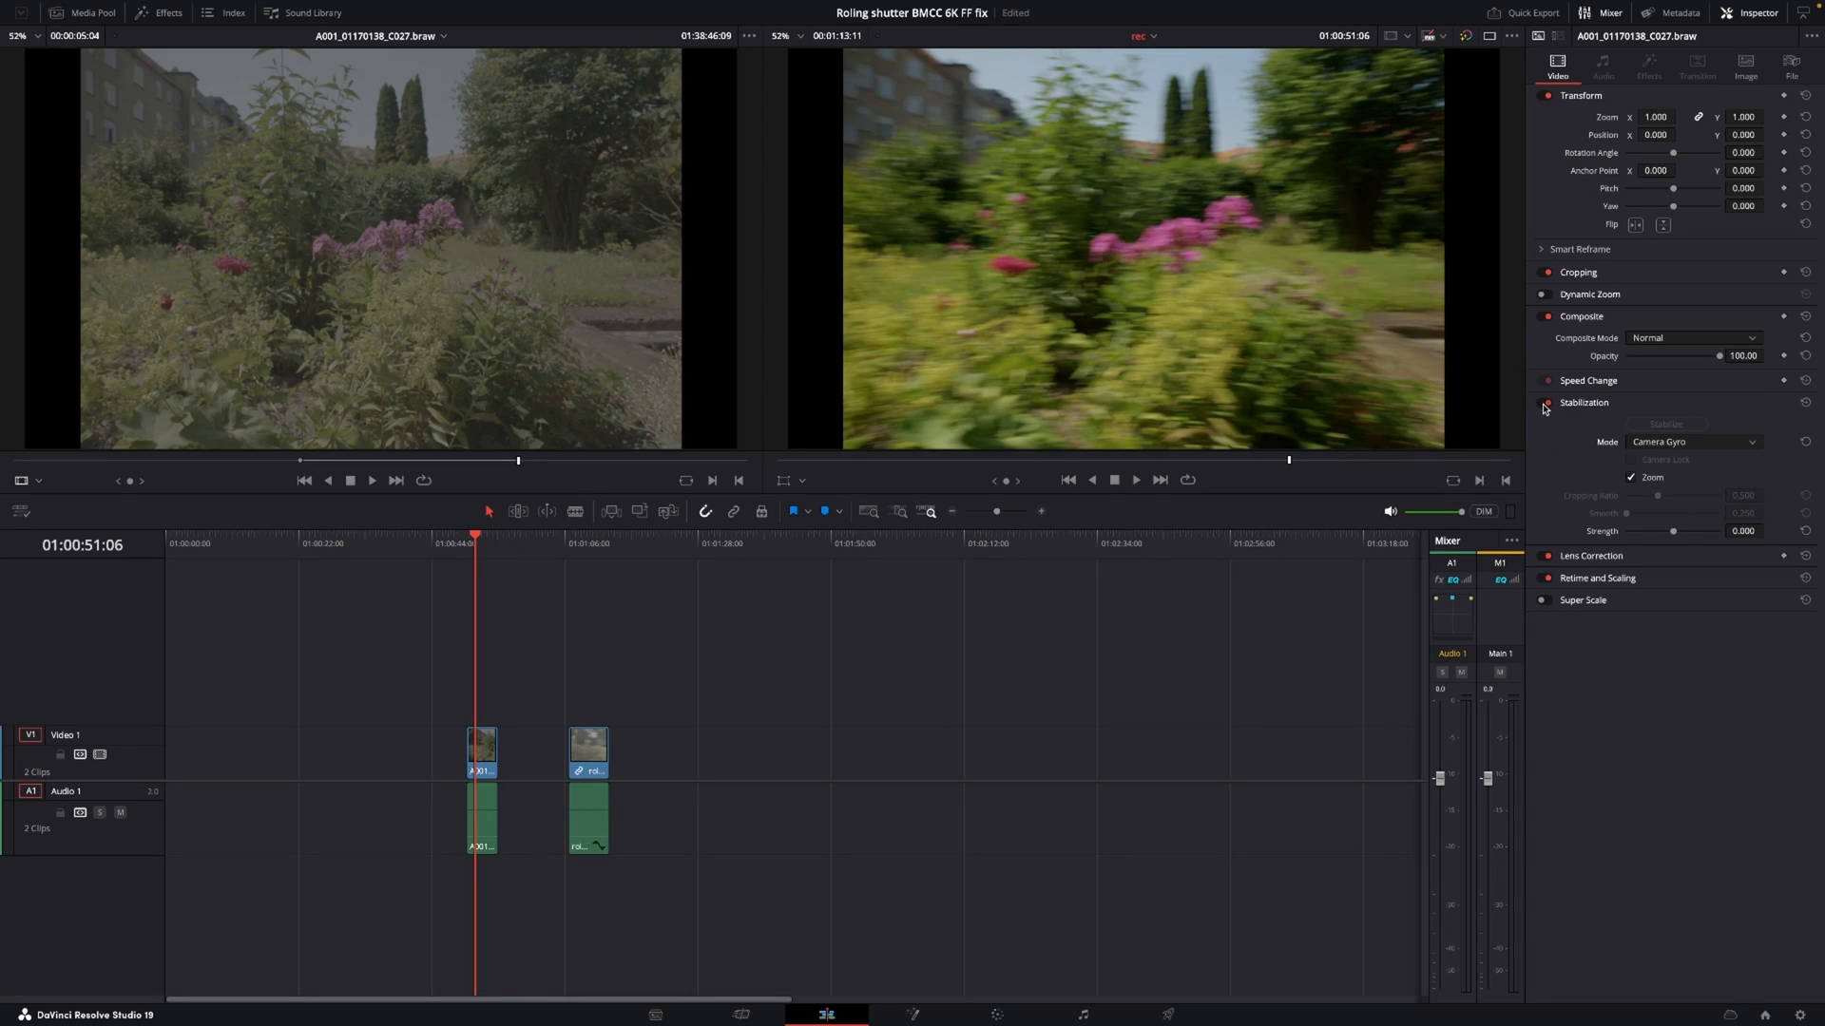
left_click(1542, 403)
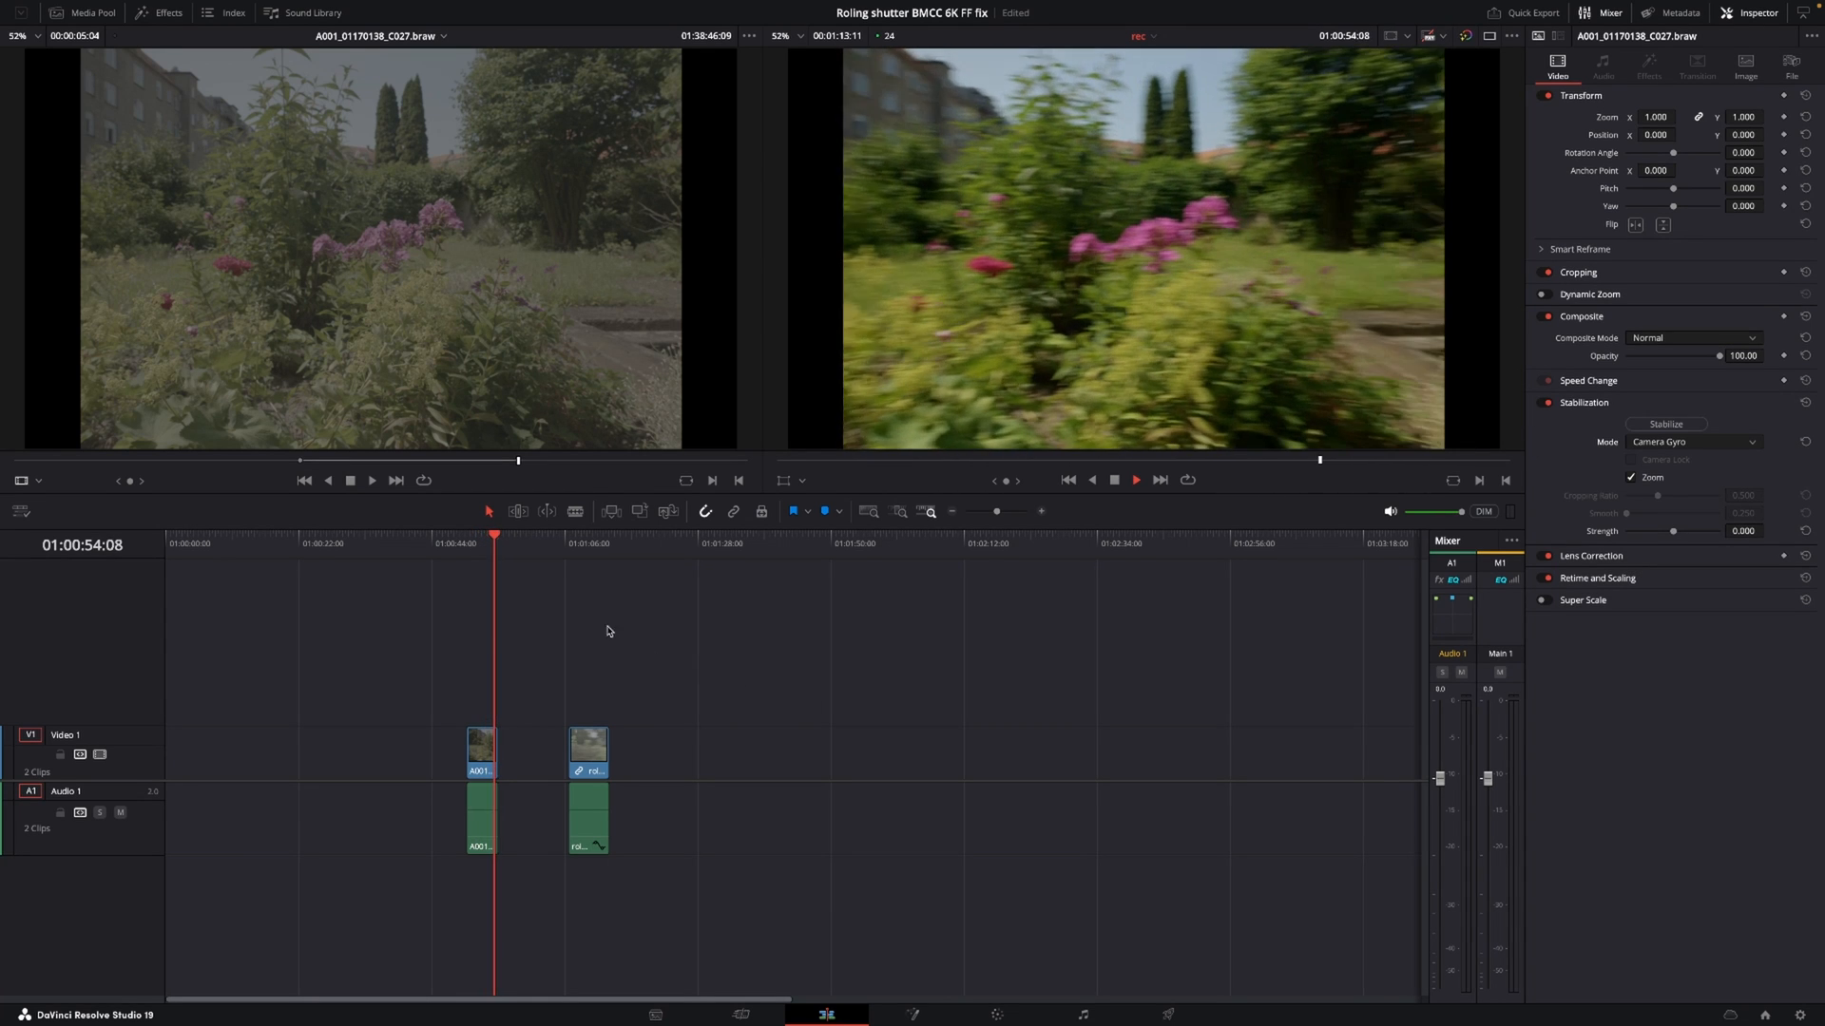
- Select rolling shutter shot.braw on the timeline and move to the Color page
left_click(587, 751)
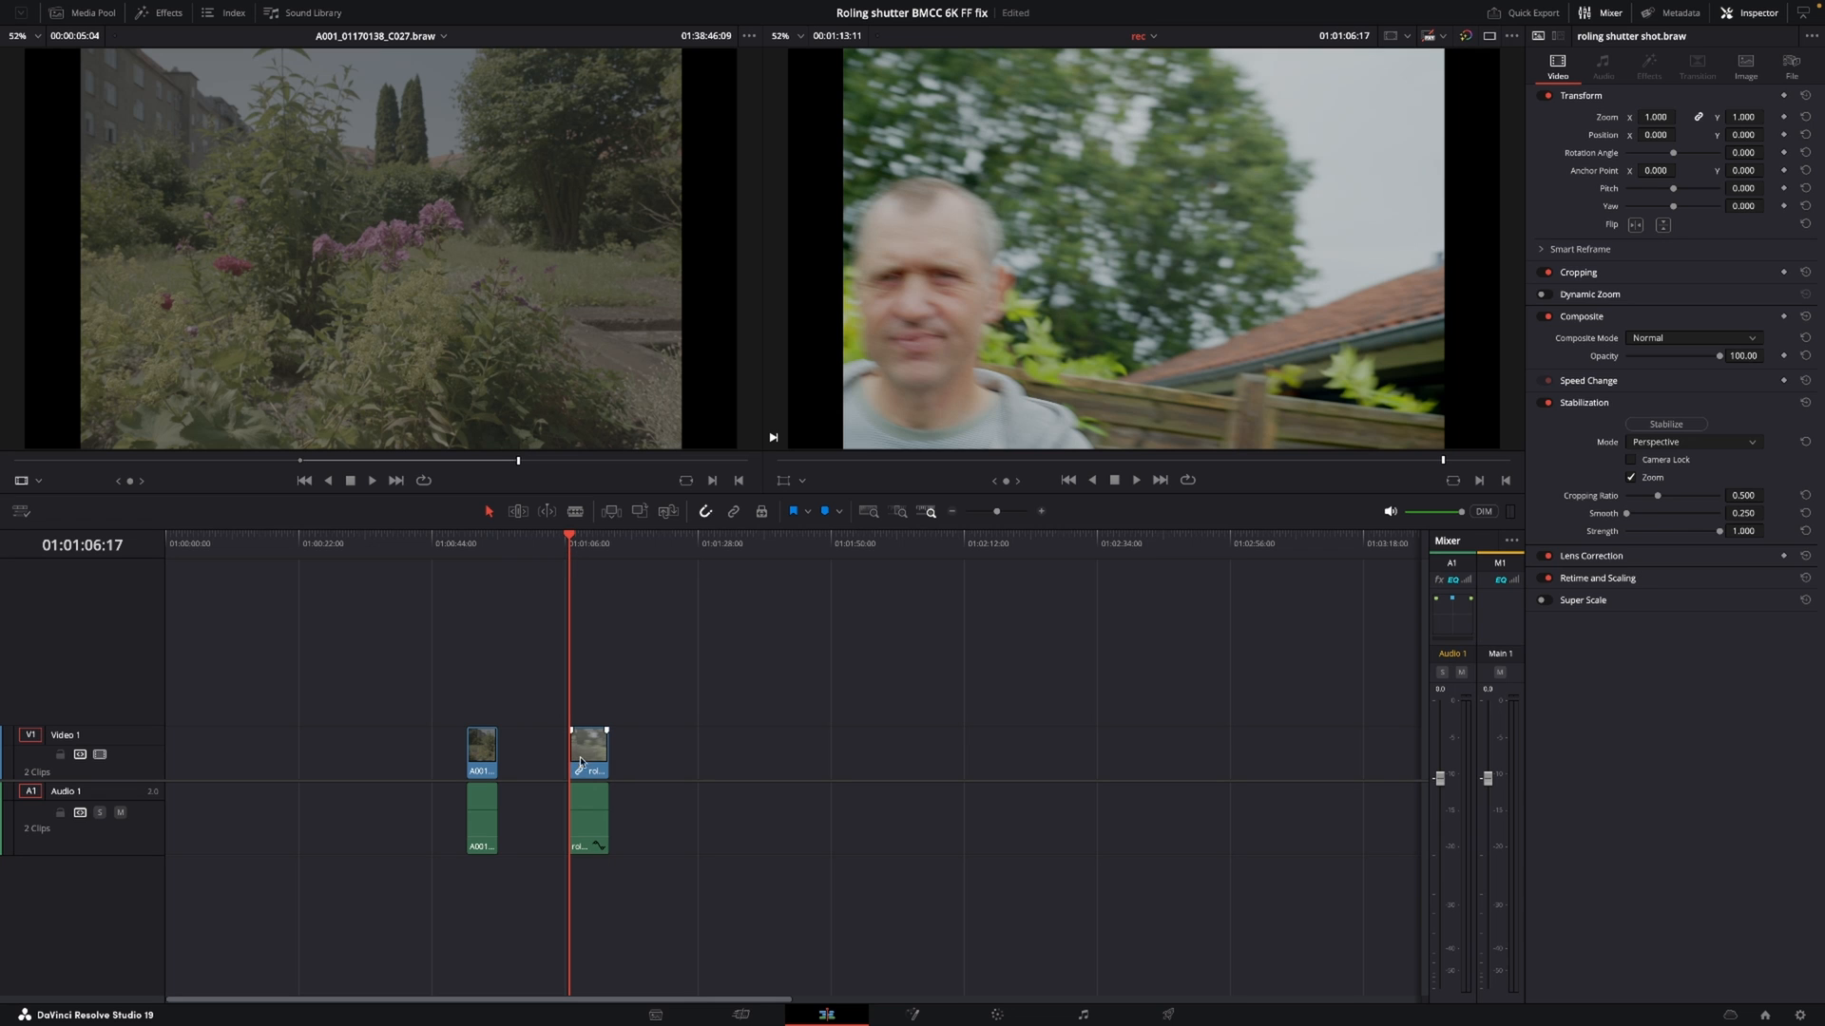
left_click(587, 751)
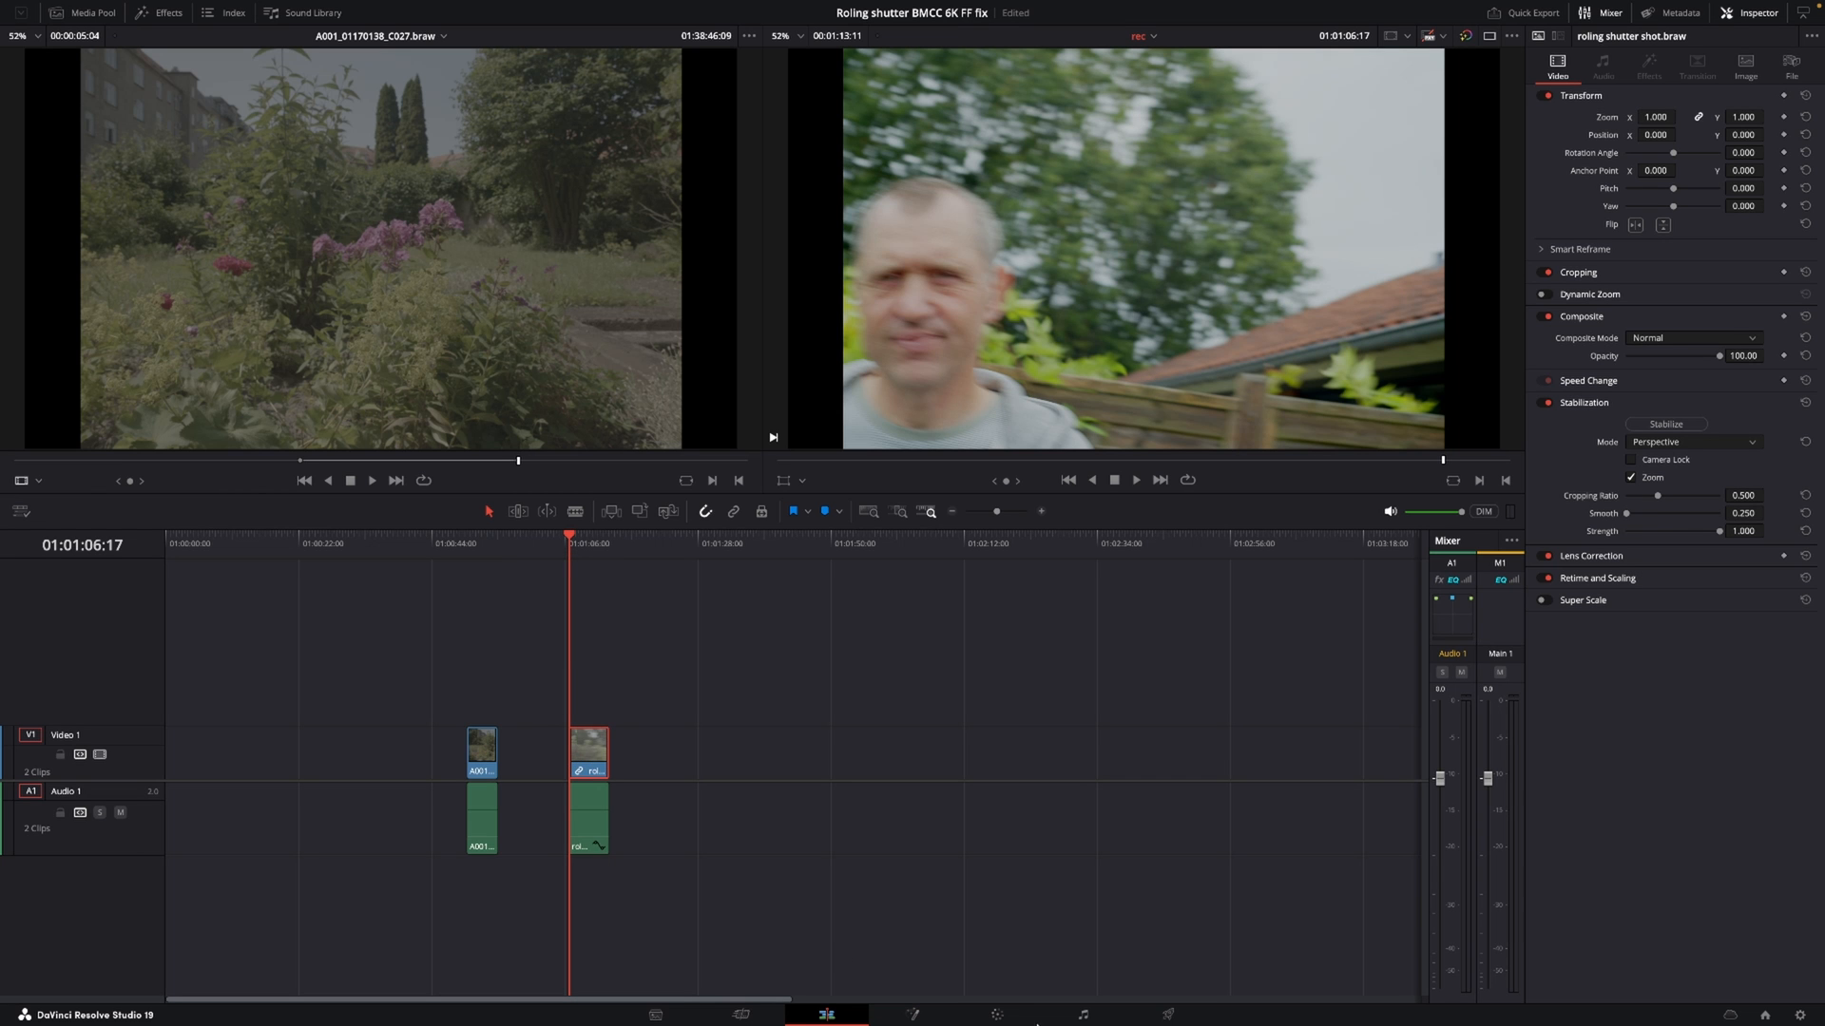
left_click(994, 1015)
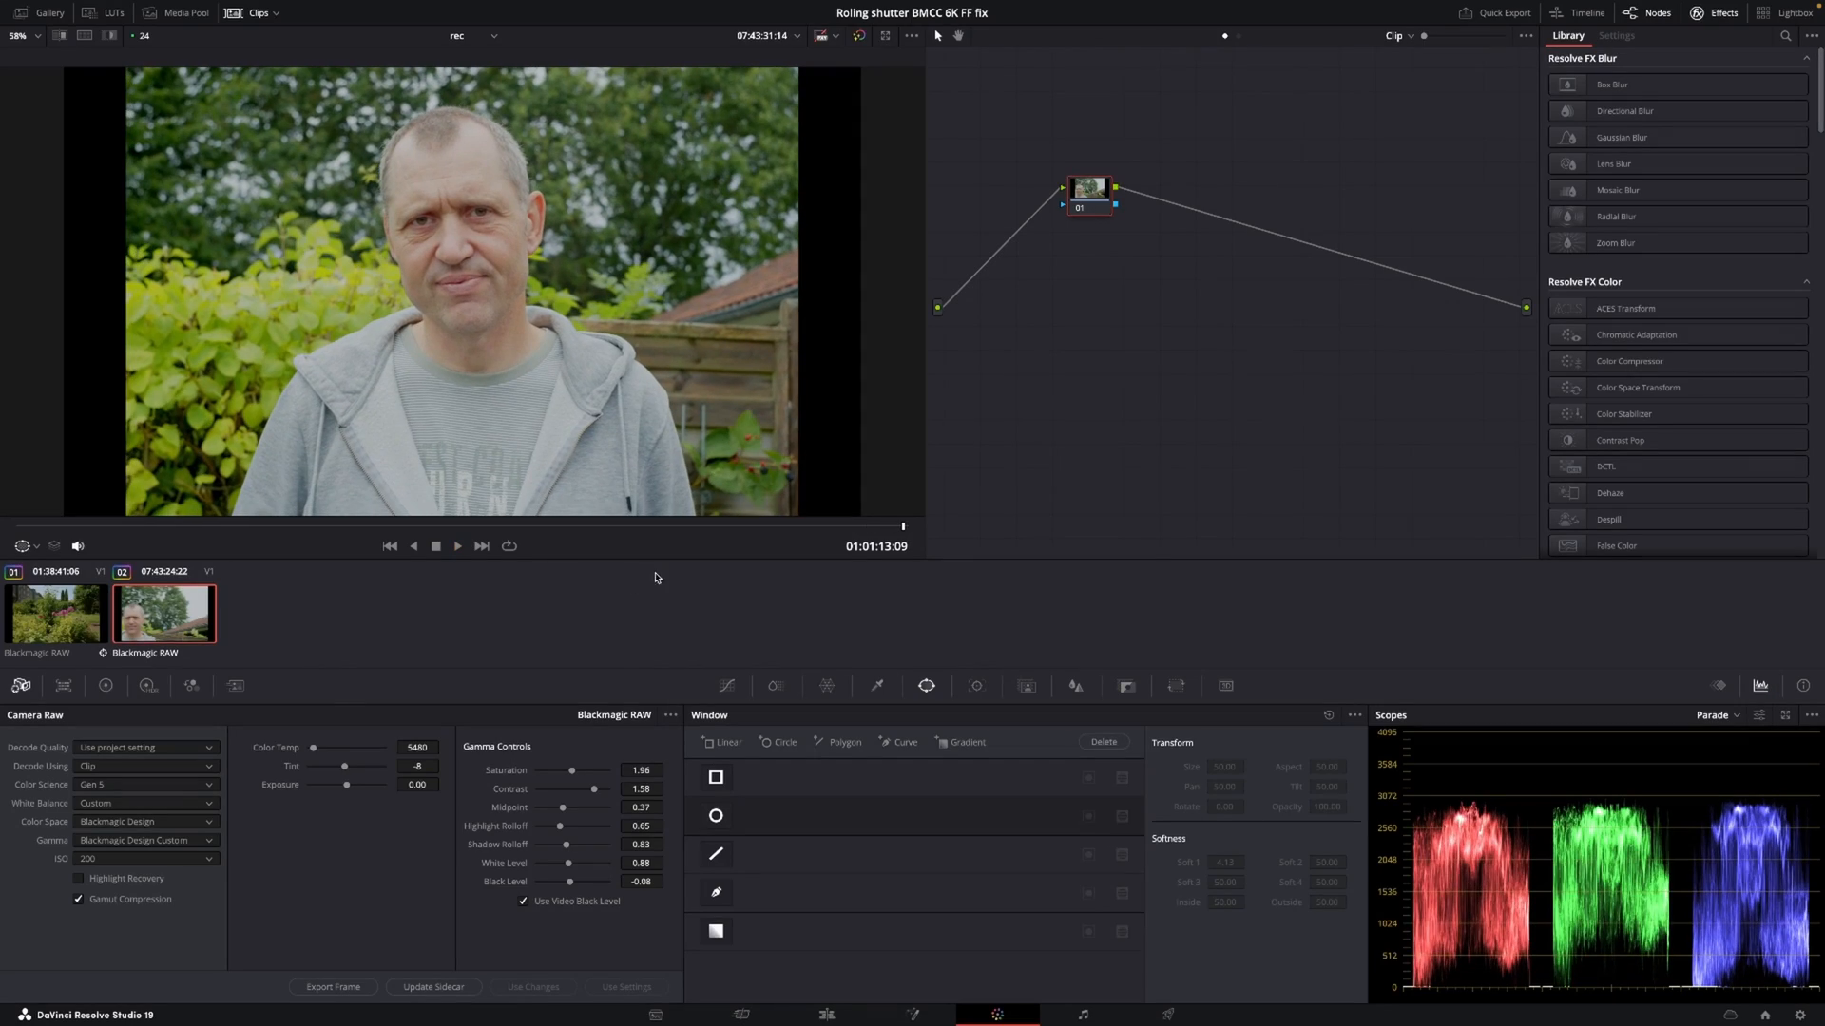
- Park on a shaky, blurred frame of the clip and bring up the Tracker palette
left_click(481, 546)
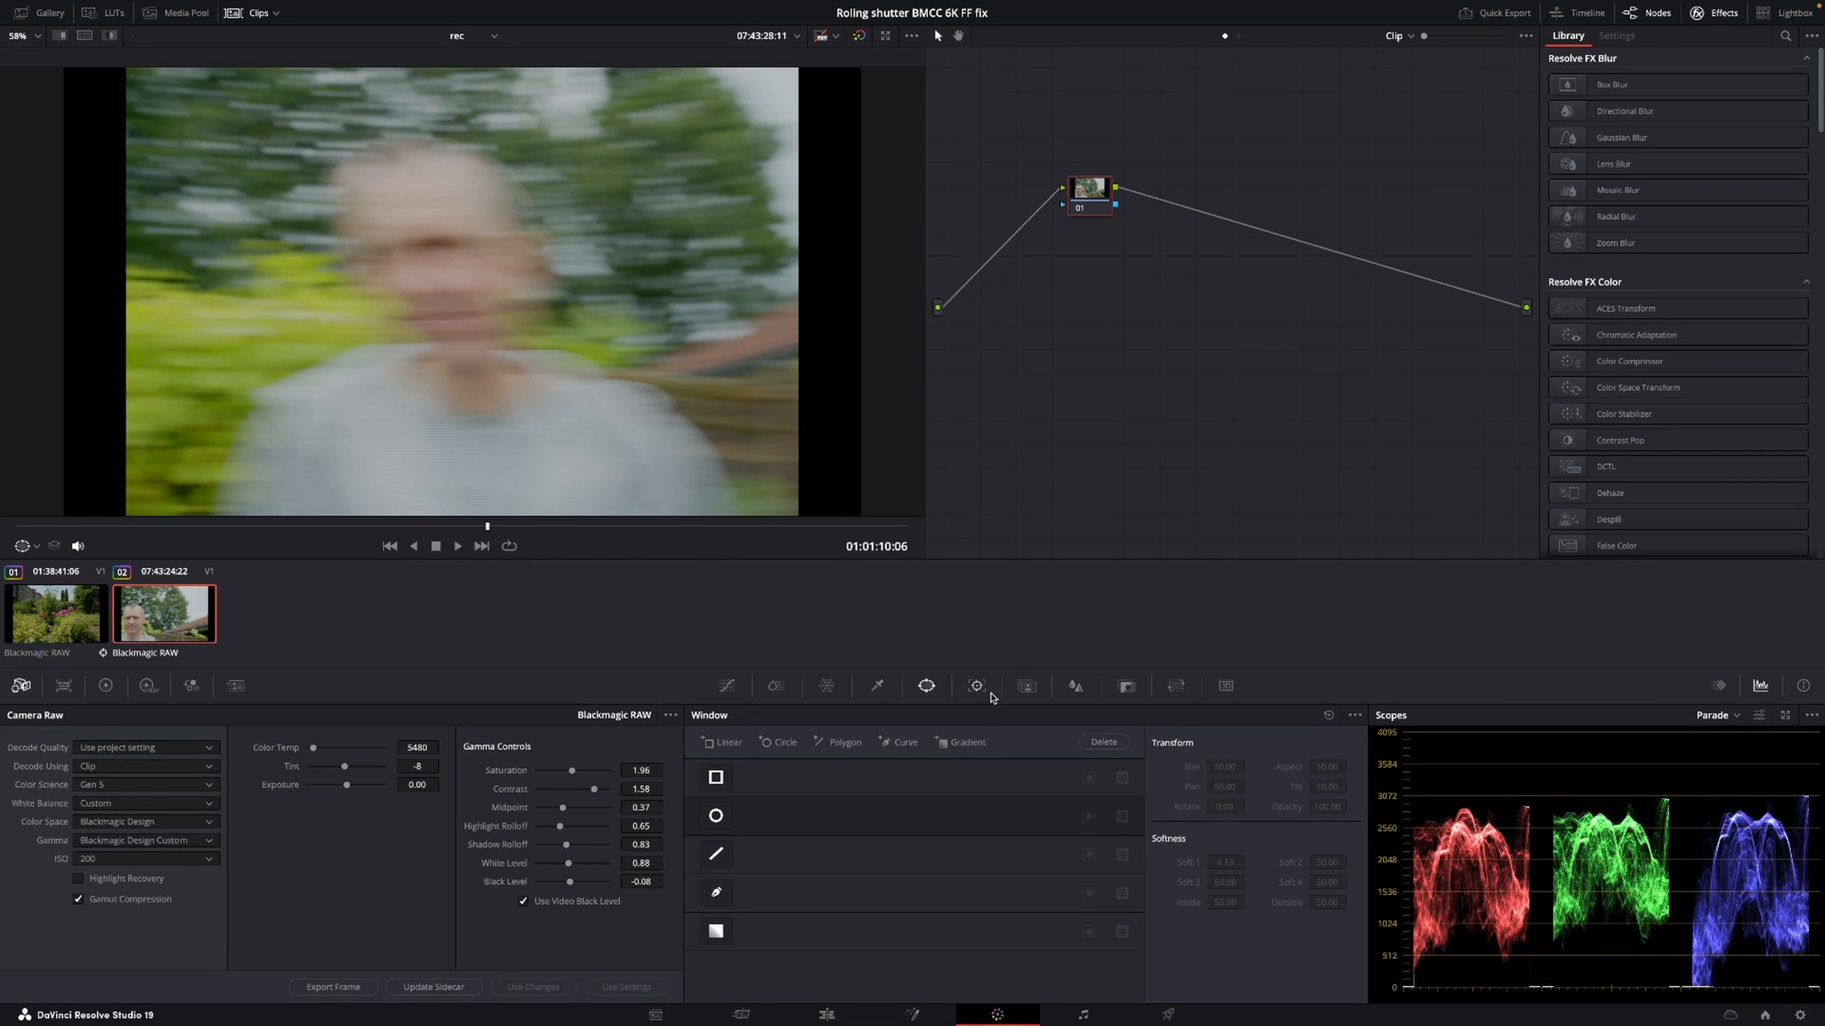
left_click(975, 686)
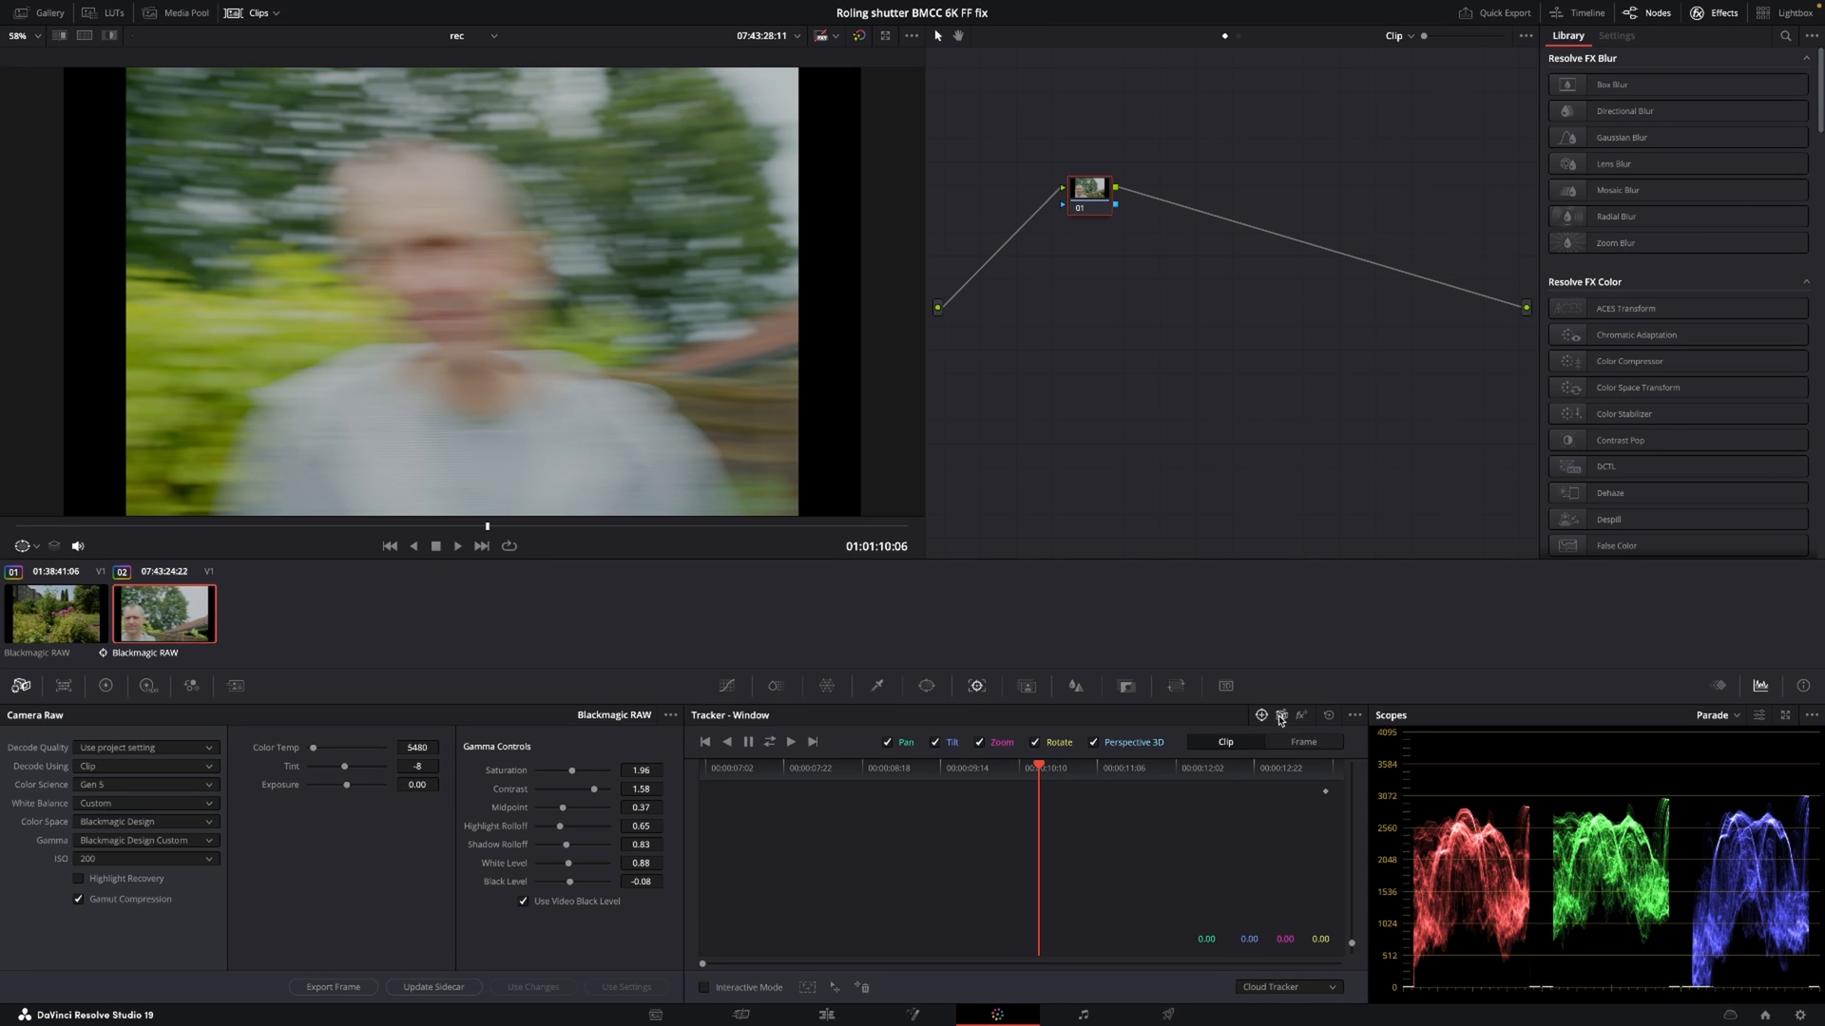
- Switch the Tracker to Stabilizer with Camera Gyro mode and Strength 0
left_click(1281, 715)
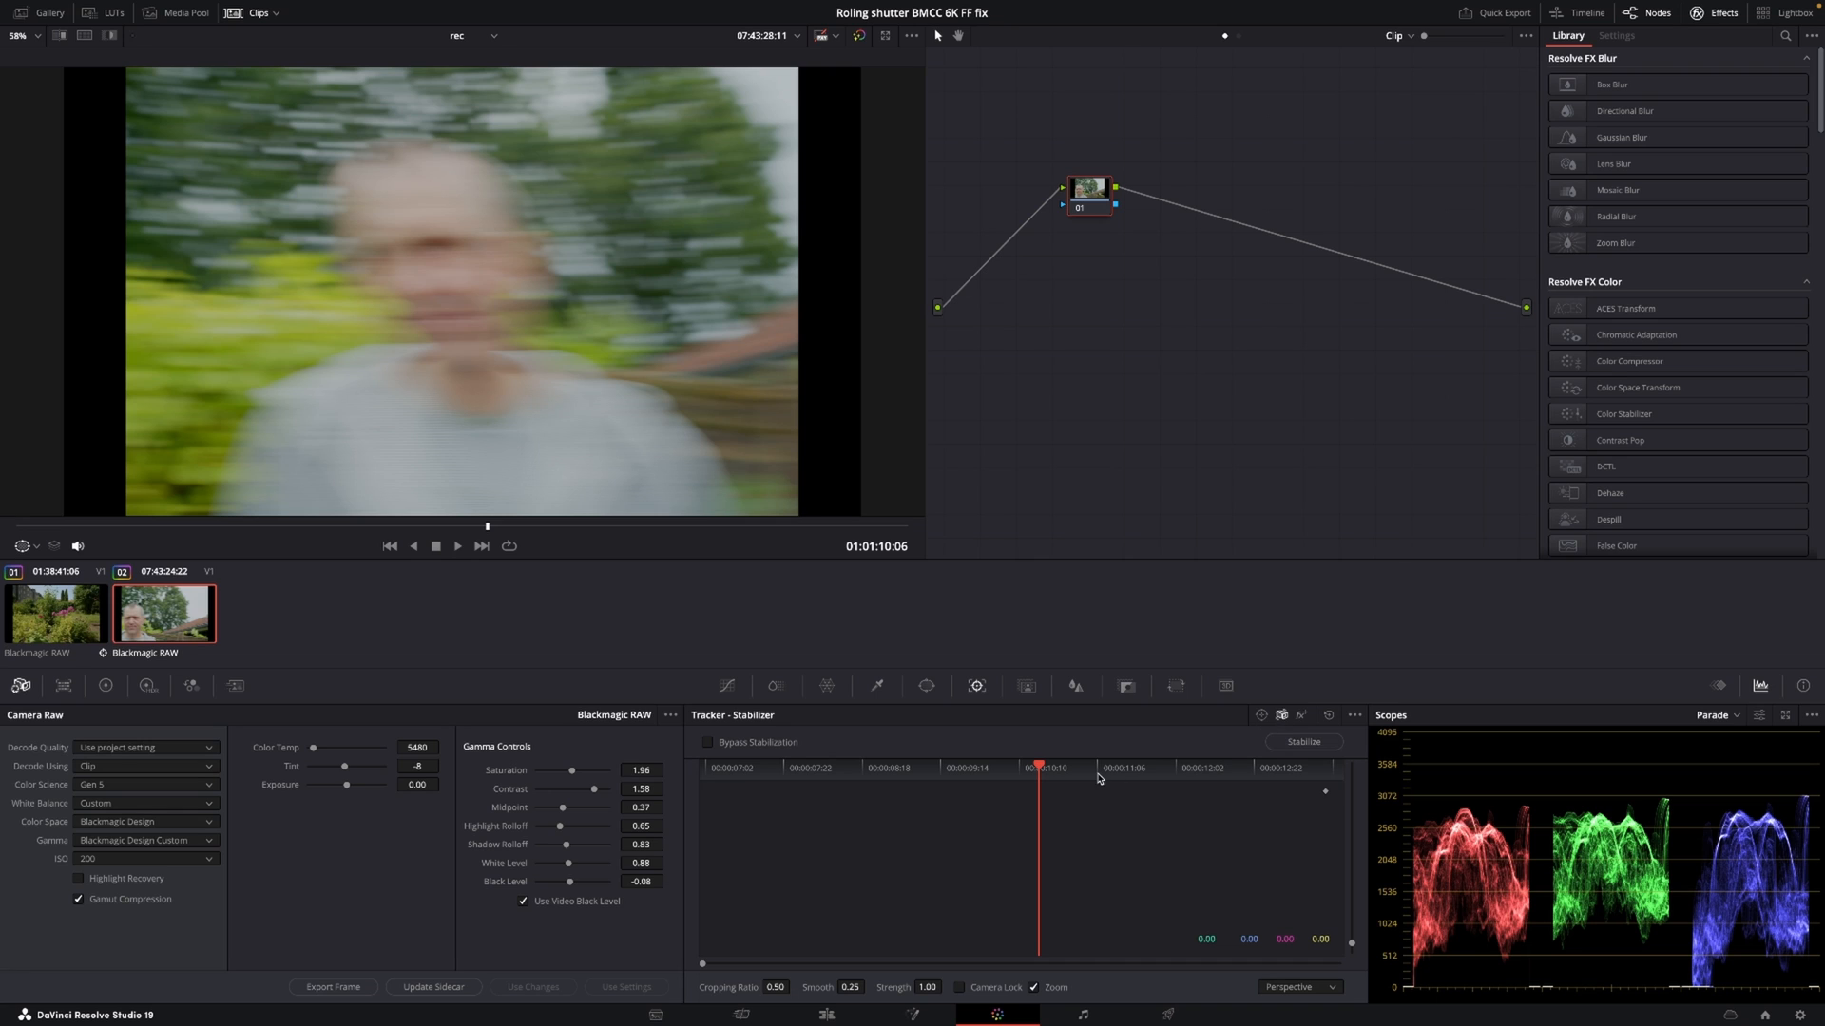
mouse_move(1311, 996)
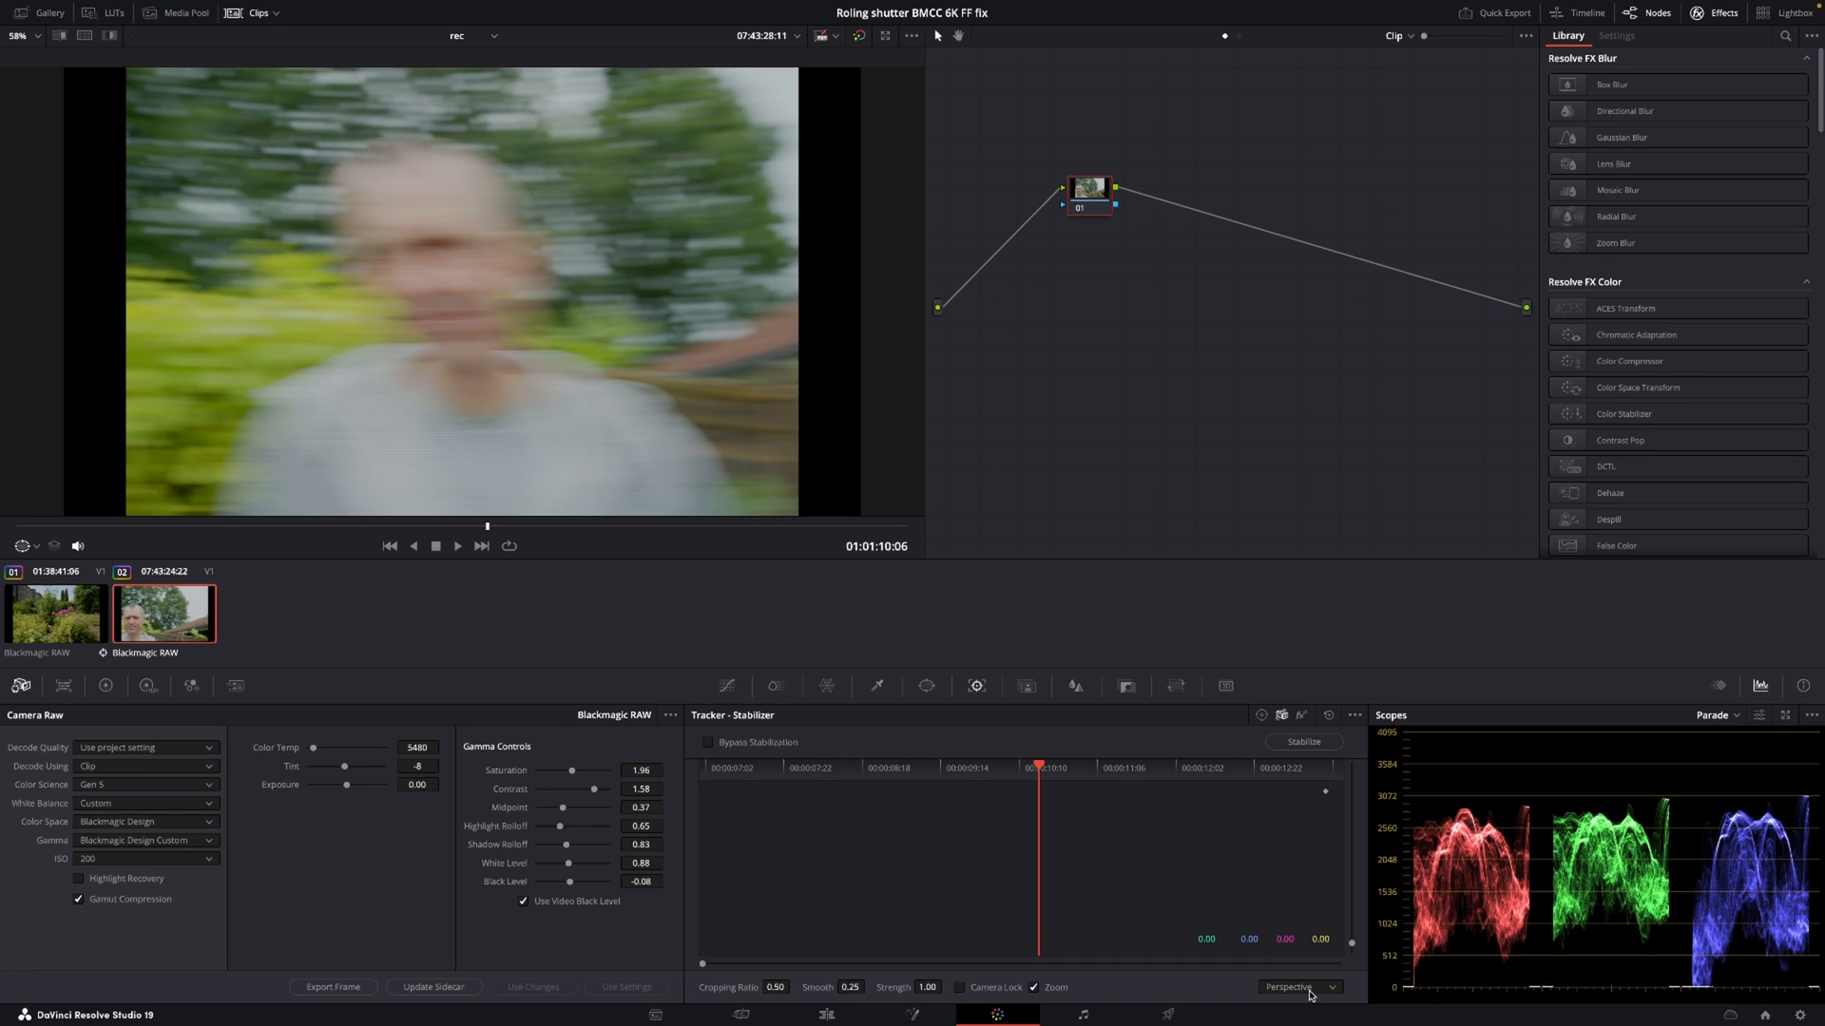
left_click(1298, 986)
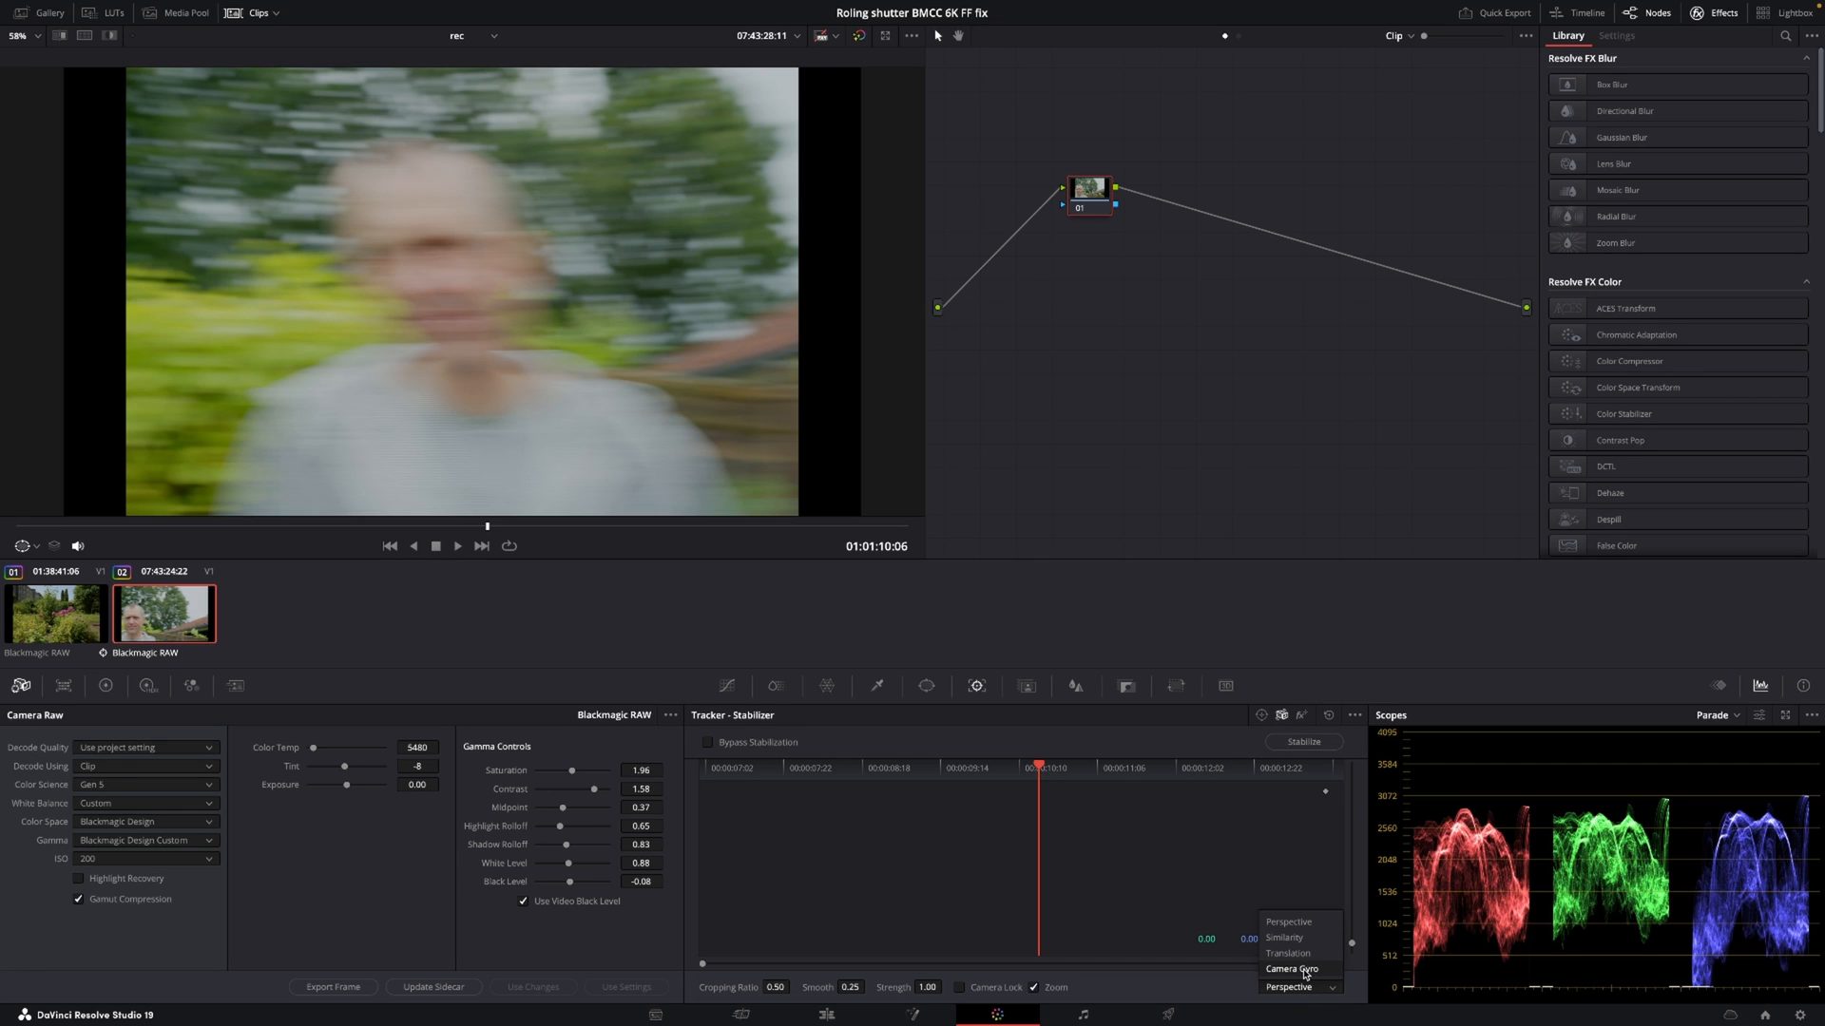
left_click(1290, 969)
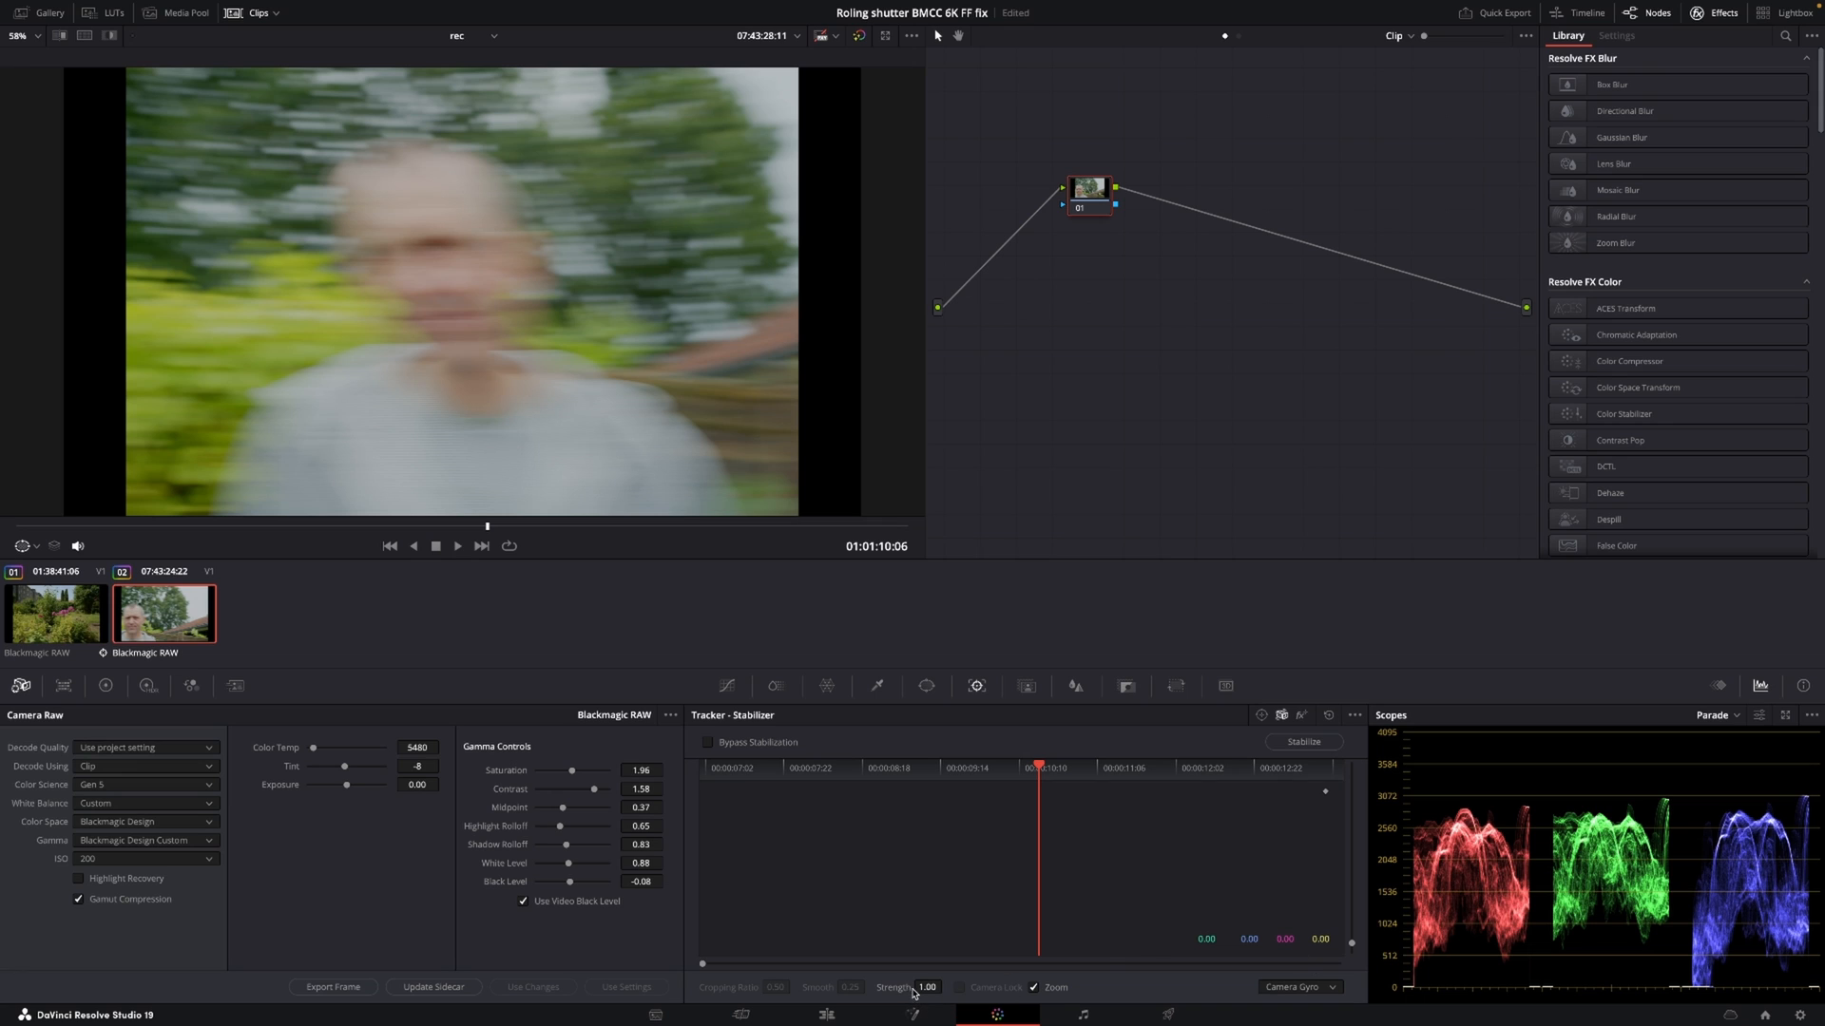
triple_click(925, 986)
type("0")
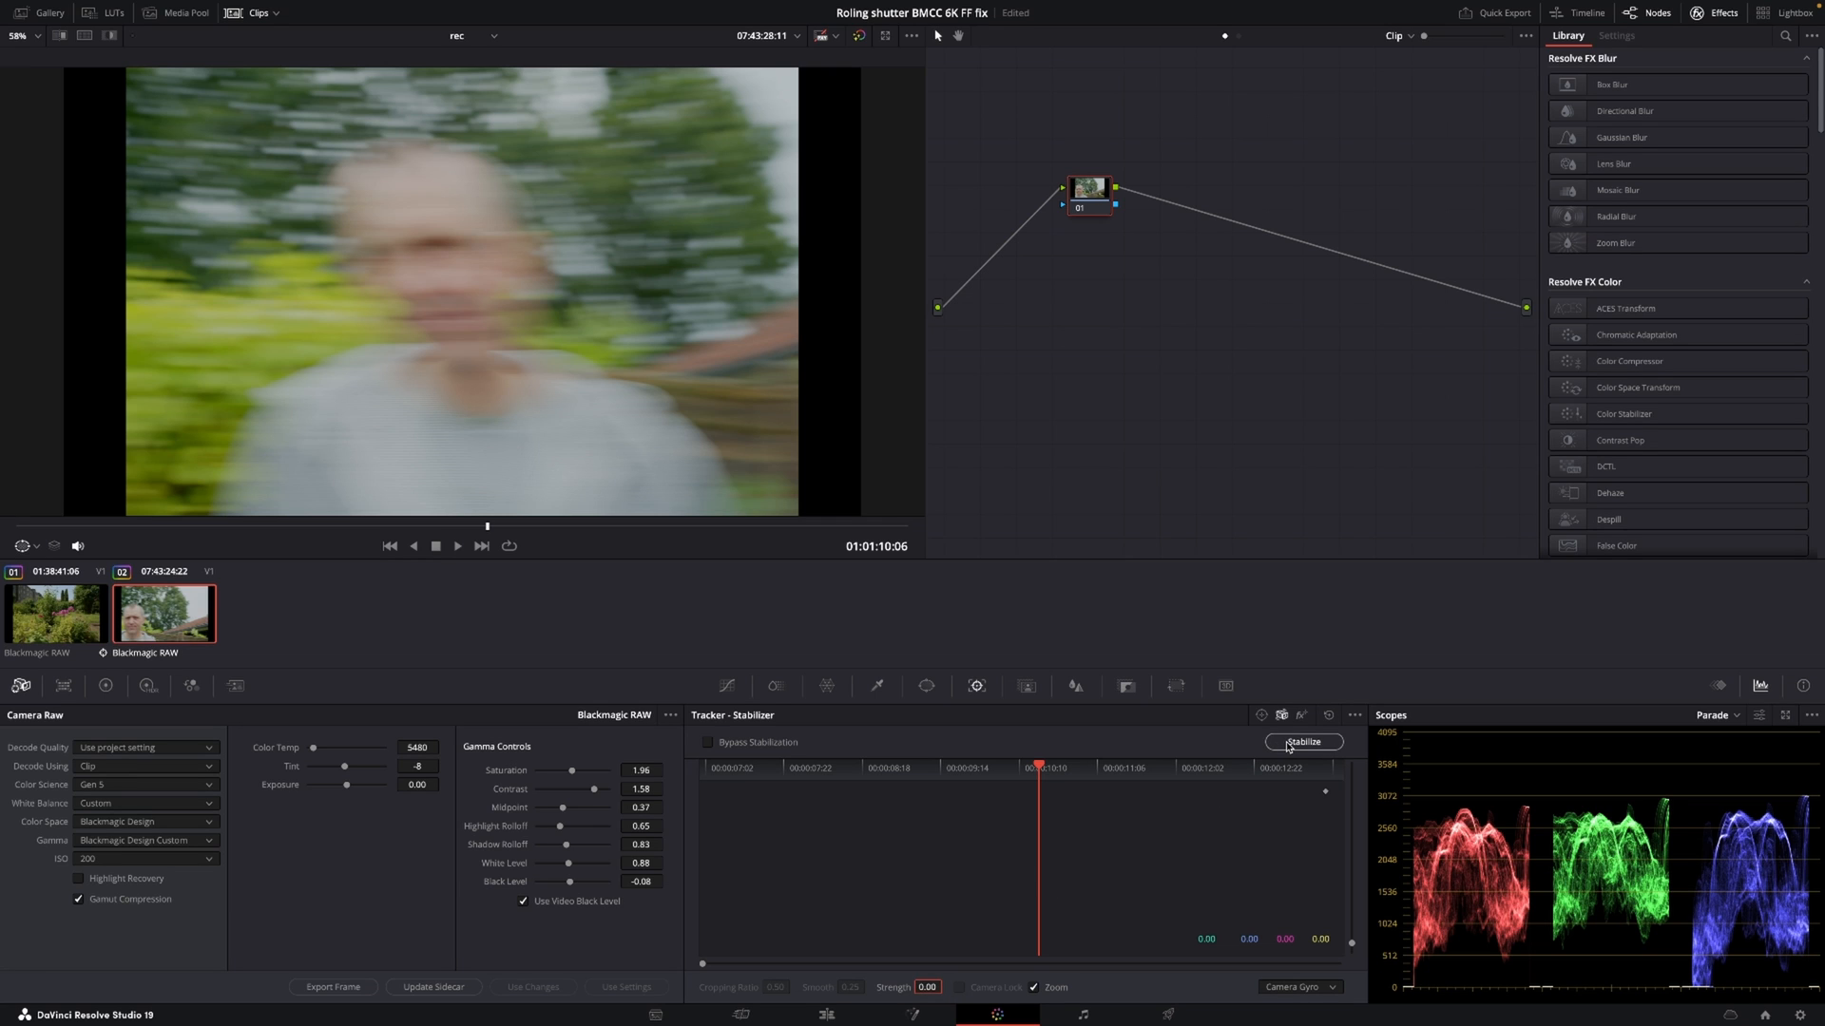
- Run the gyro Stabilize analysis and enable Zoom so the corrected shot fills the frame
left_click(1304, 744)
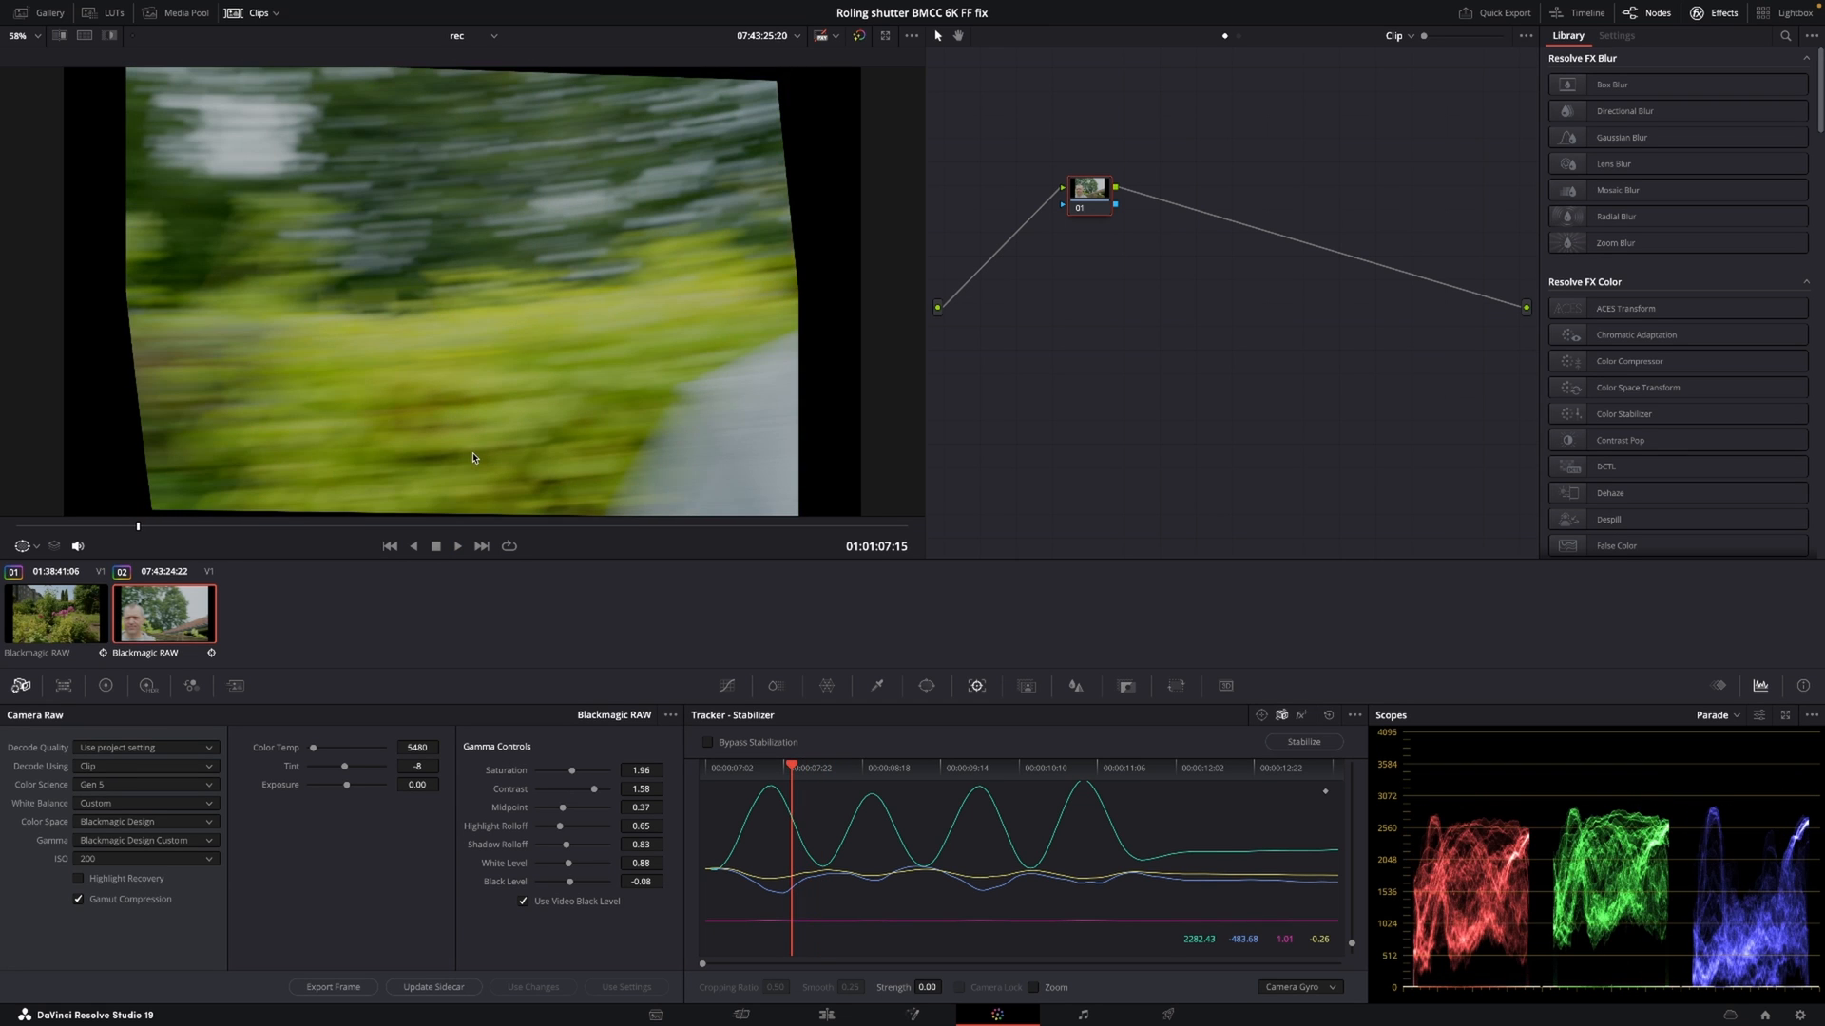
mouse_move(146, 171)
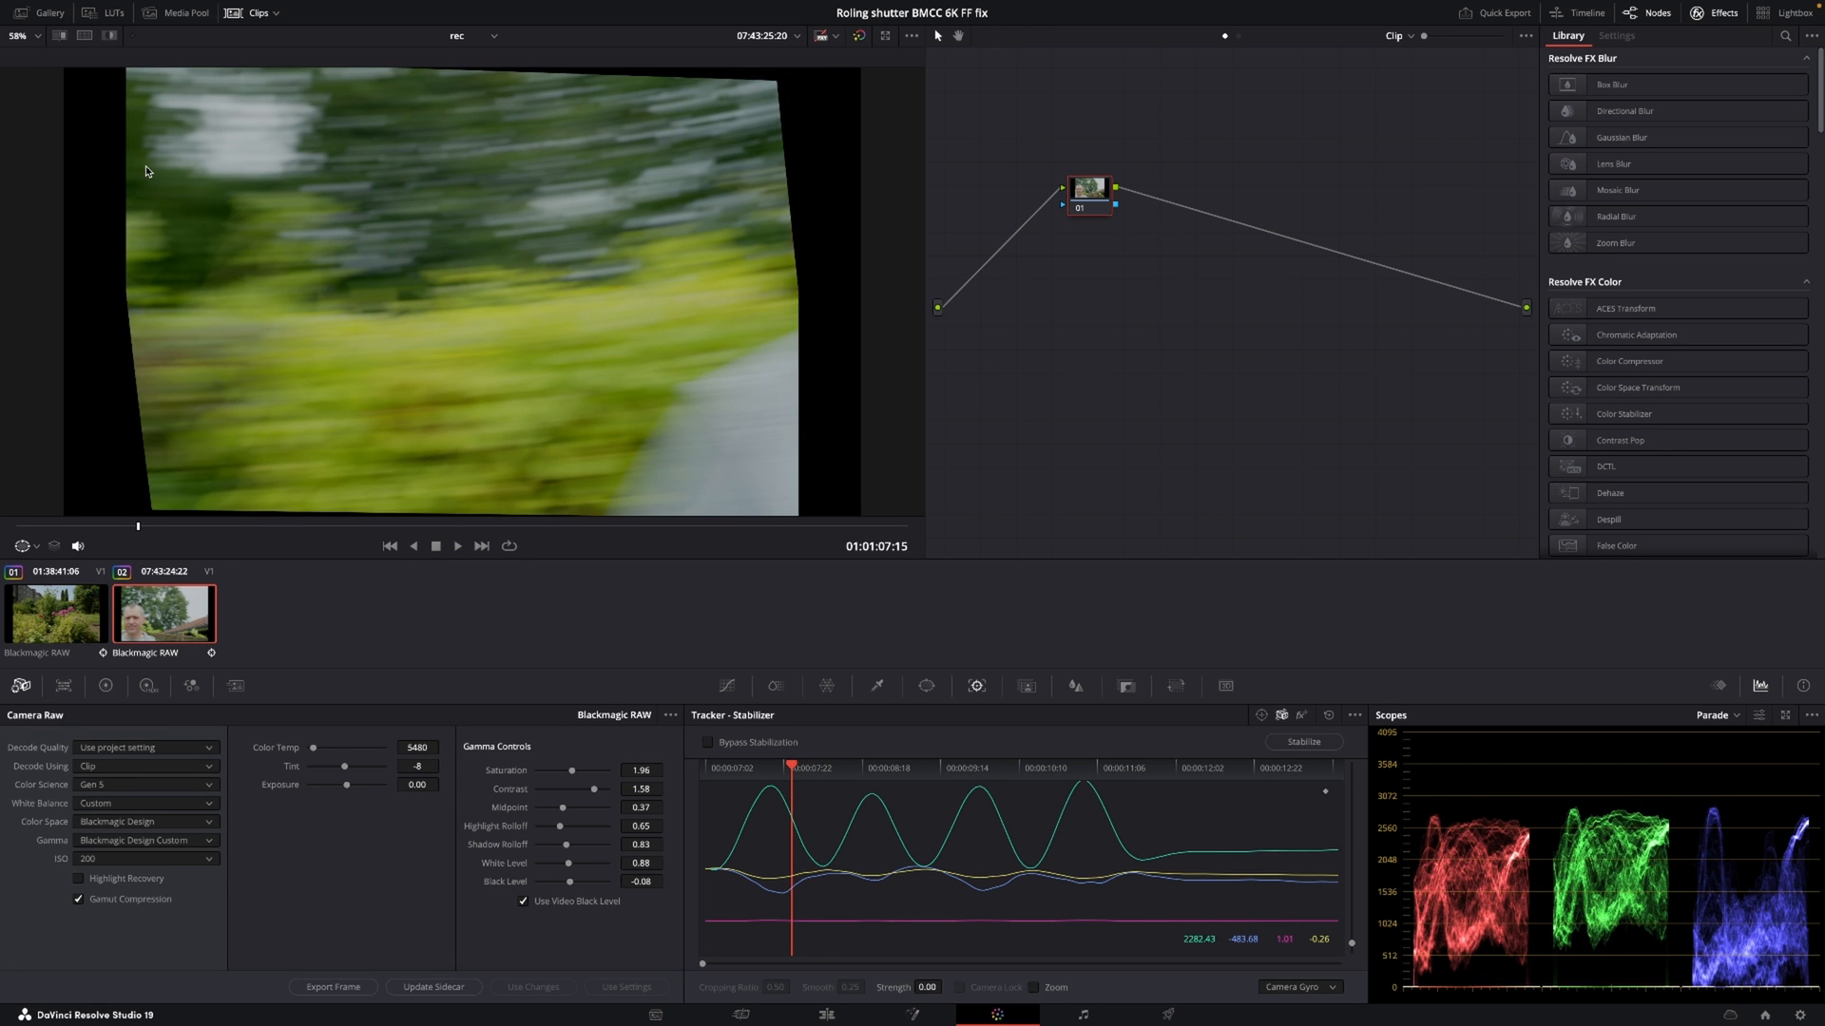
mouse_move(163, 512)
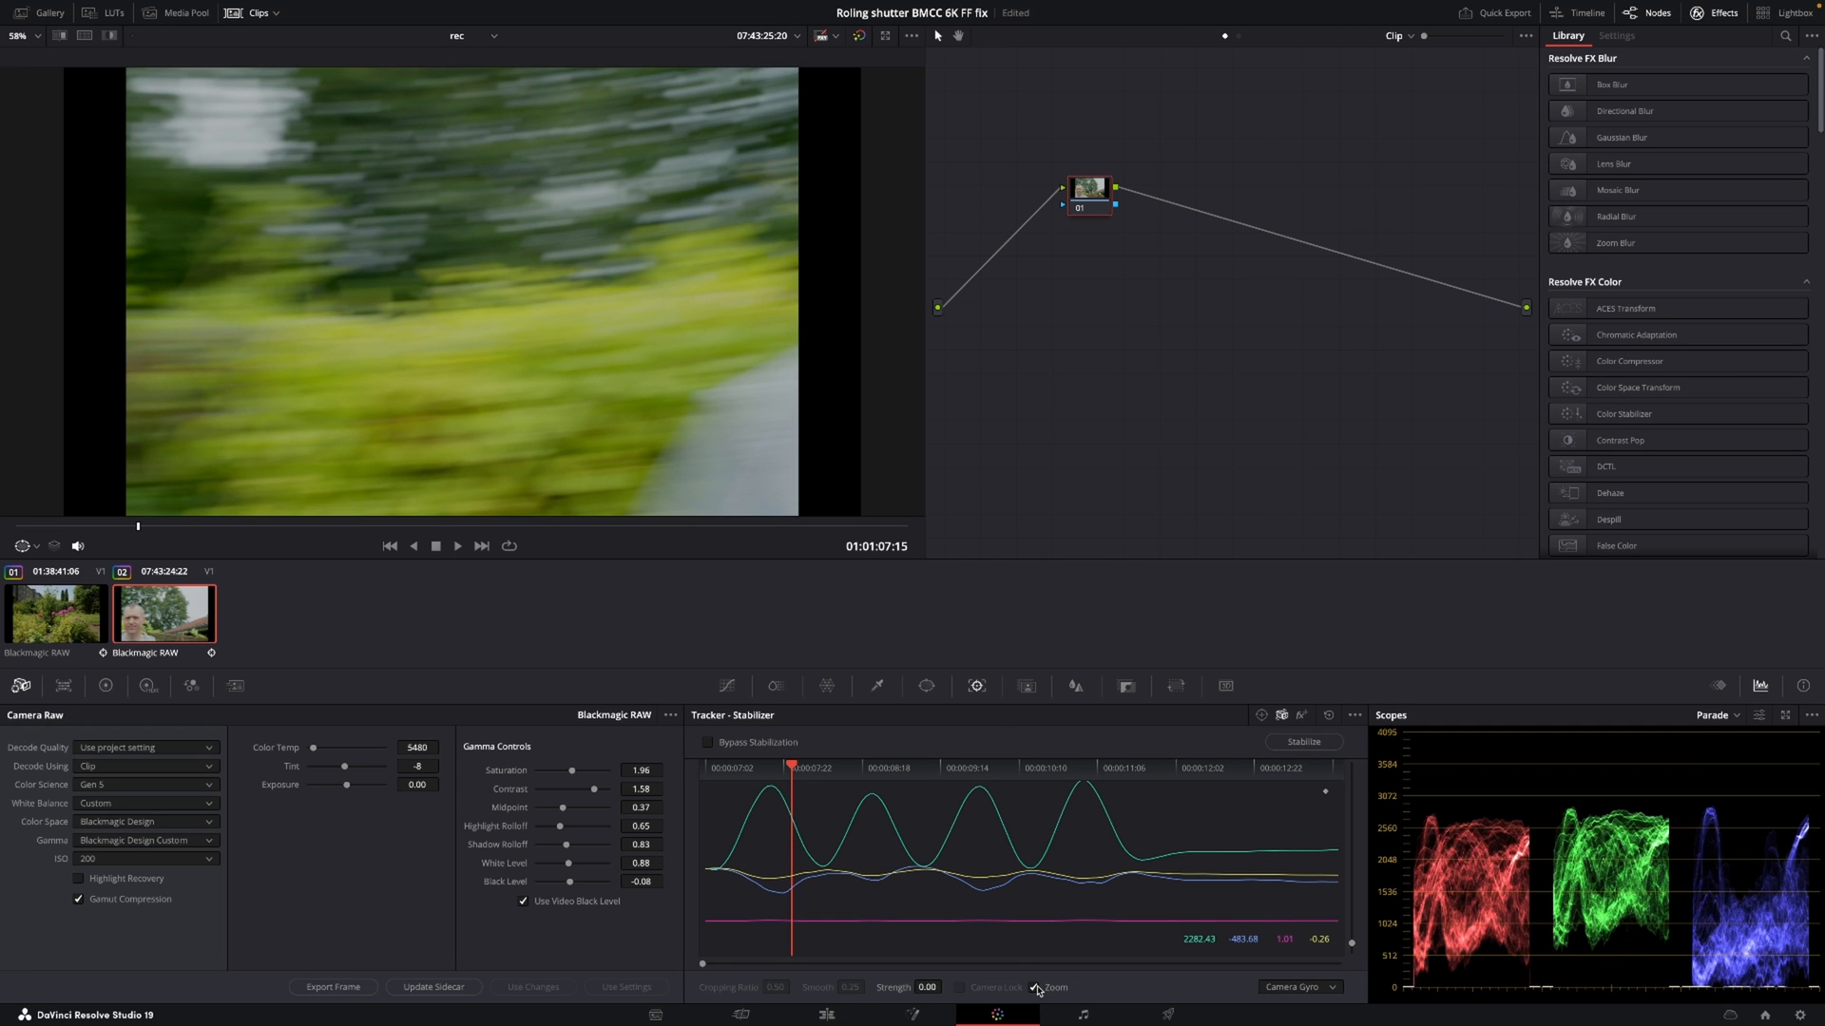
left_click(456, 546)
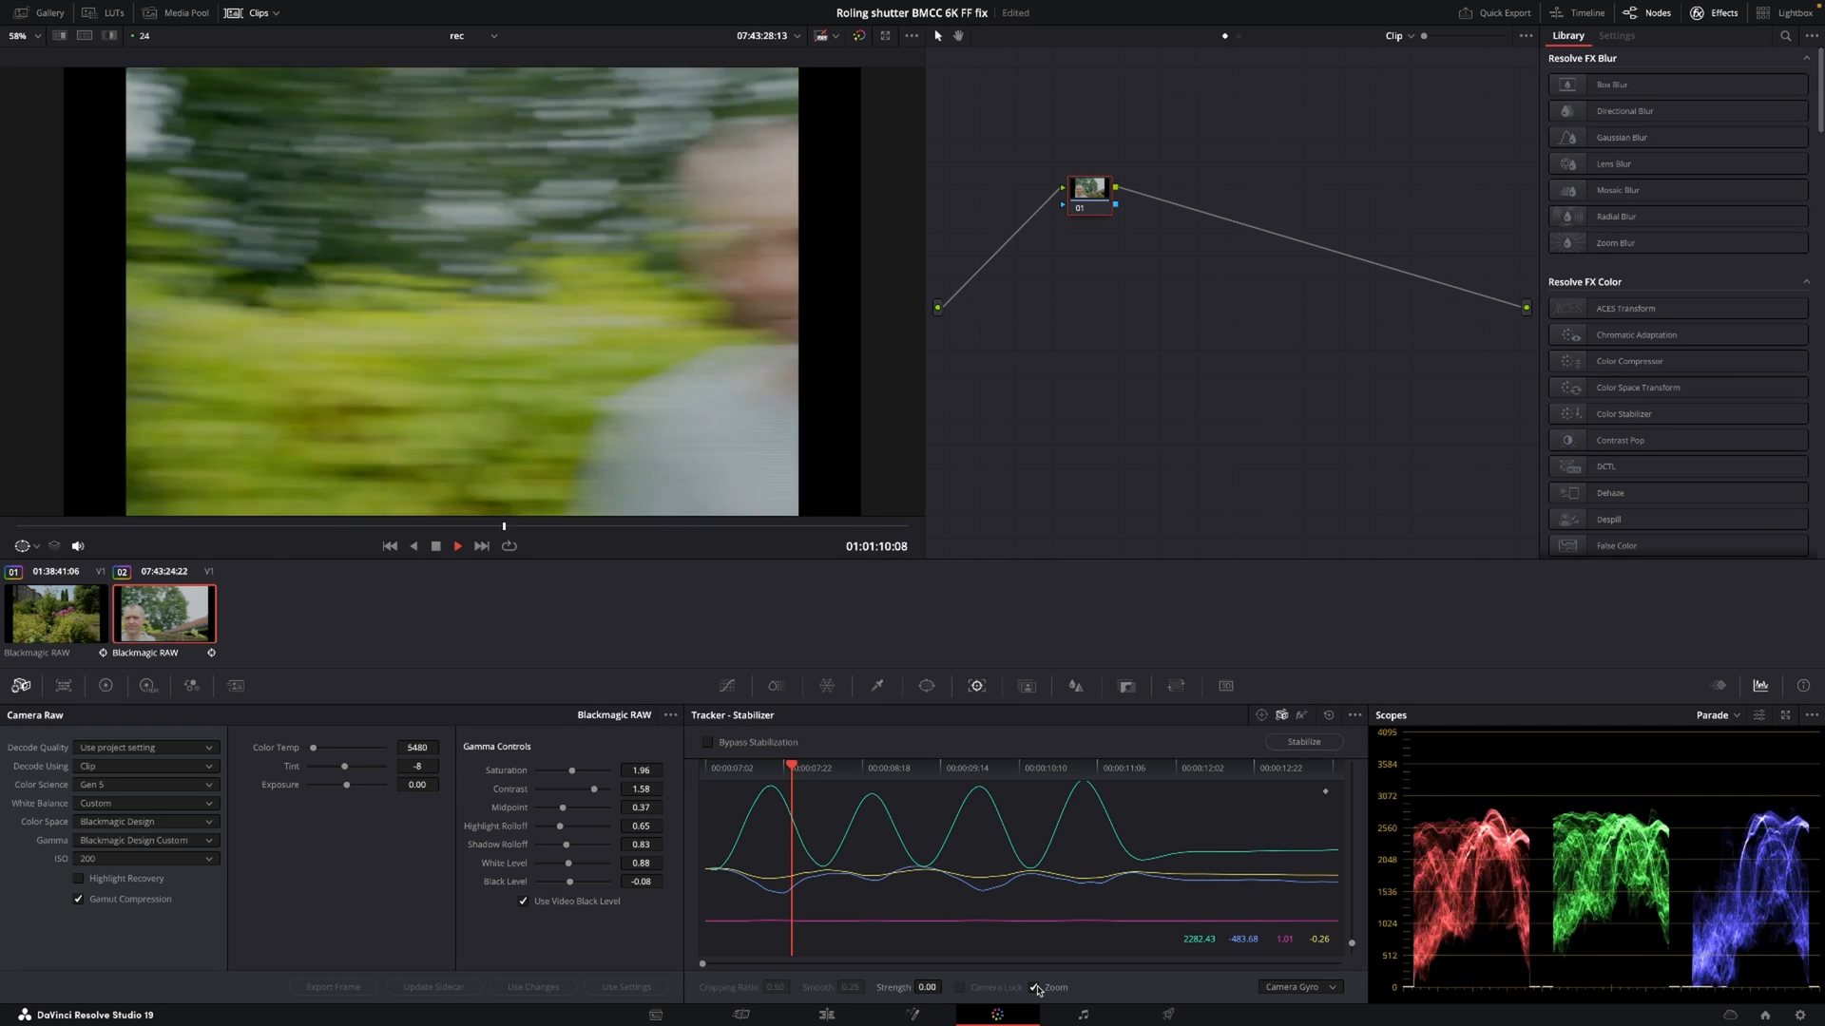